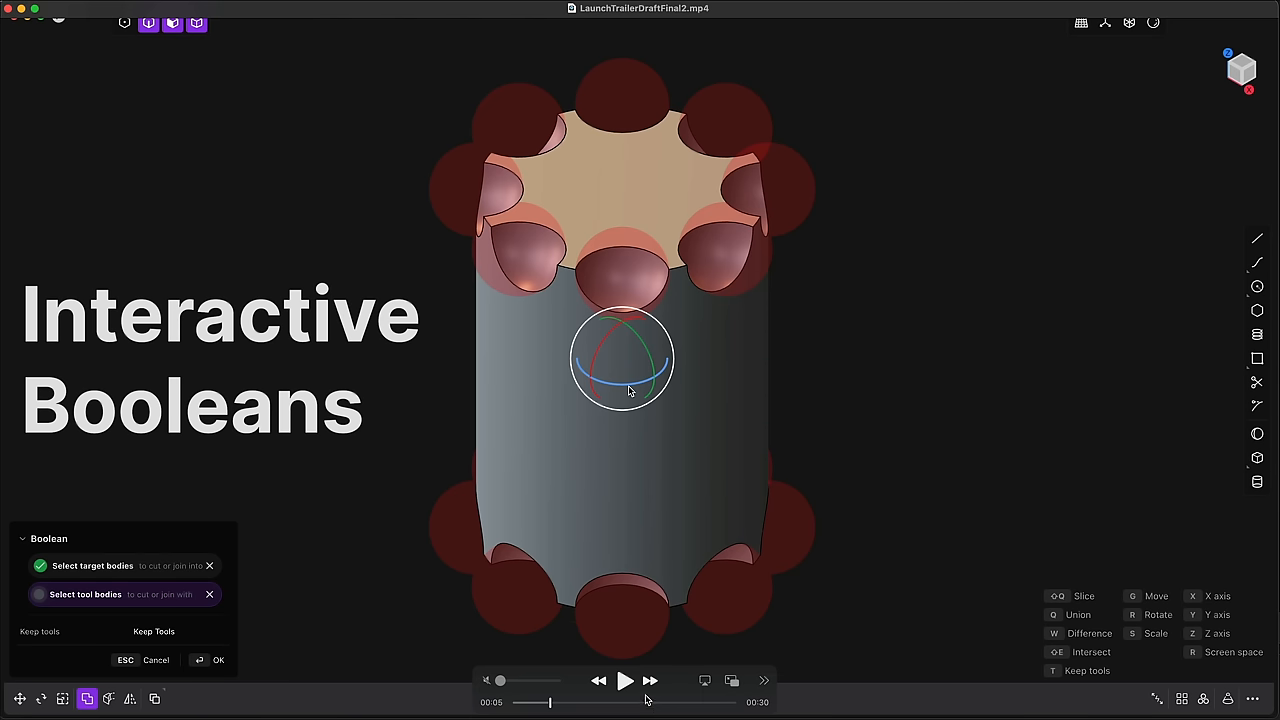
mouse_move(624, 680)
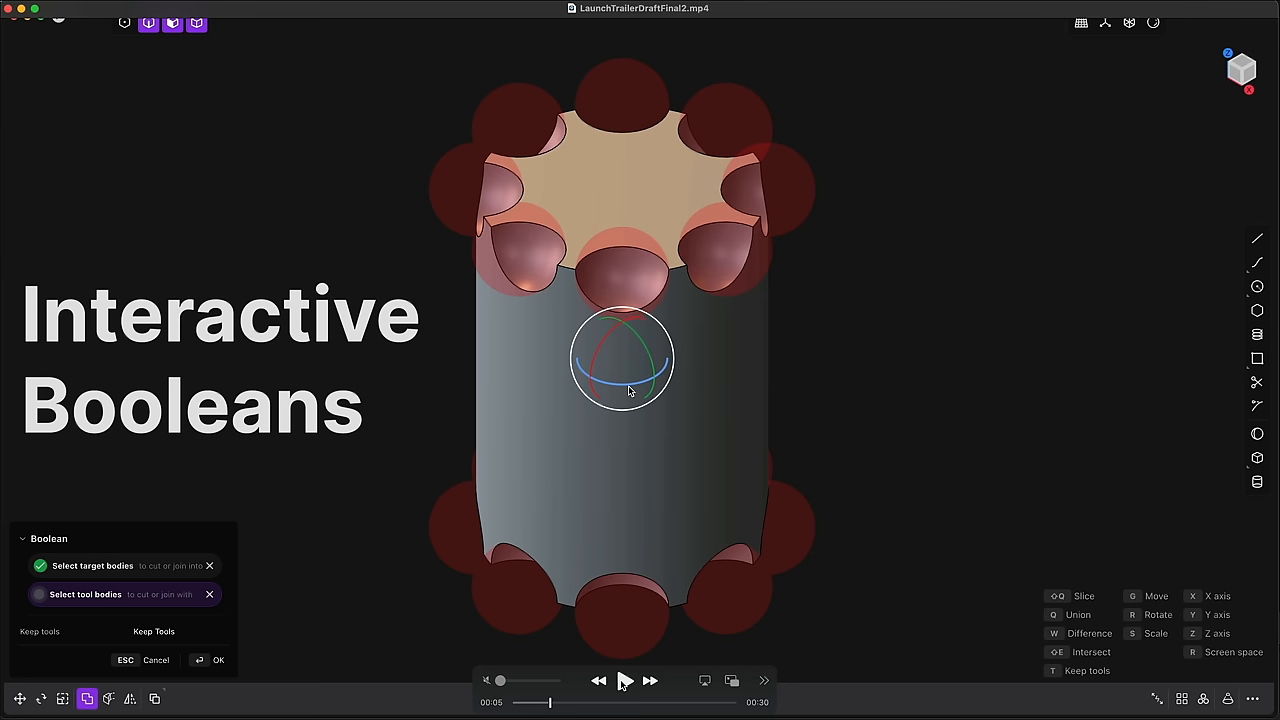
mouse_move(576, 504)
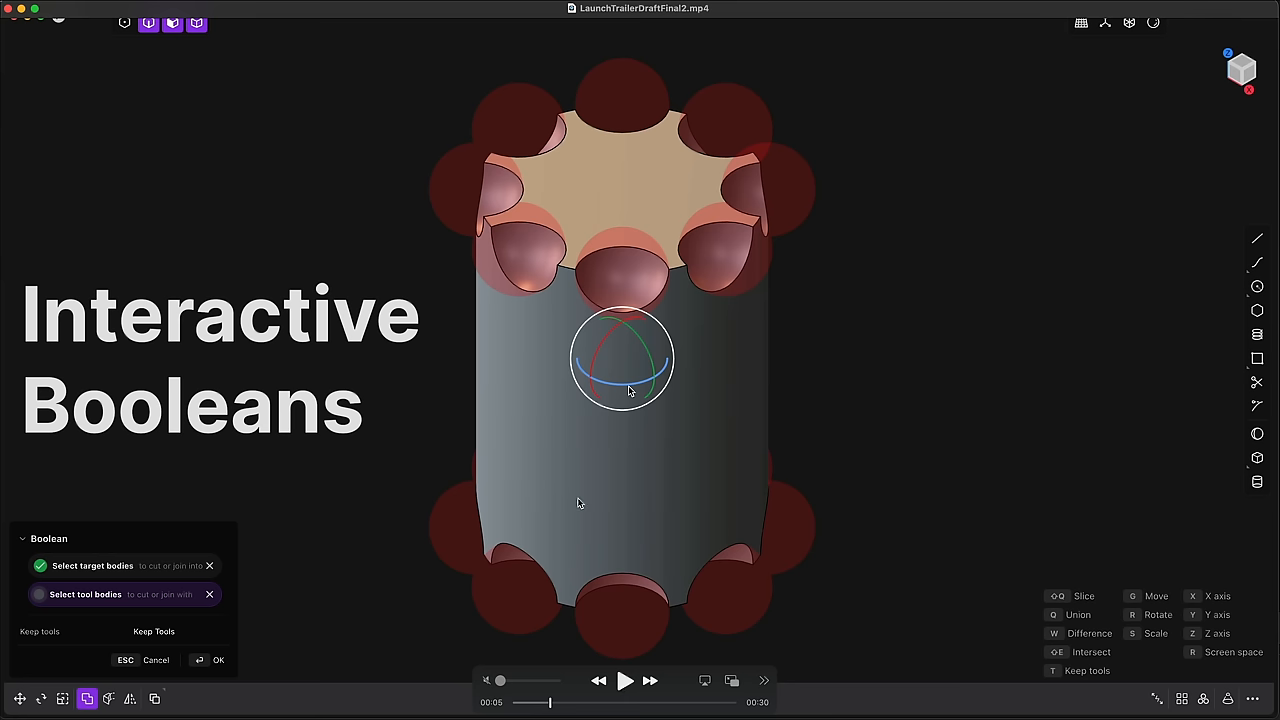
Step: Resume the trailer and let it run to the "Highly Customizable User Interface" section
left_click(624, 680)
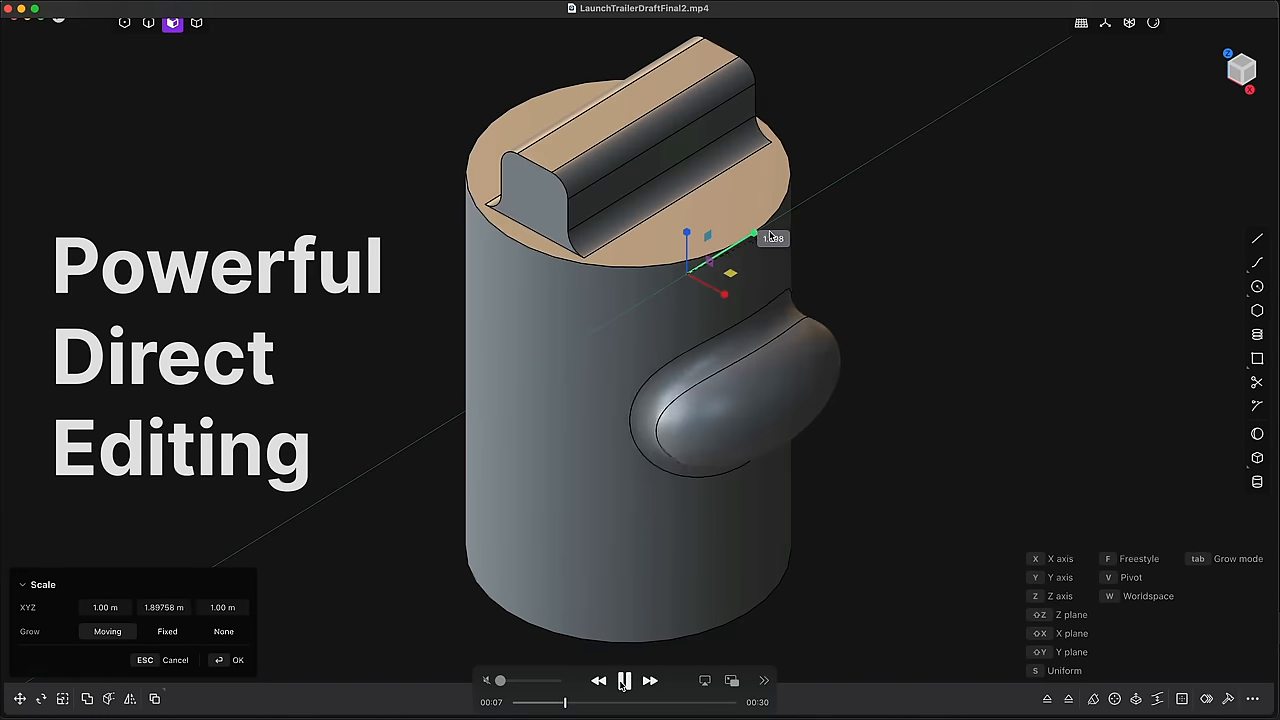
left_click_drag(752, 236, 800, 204)
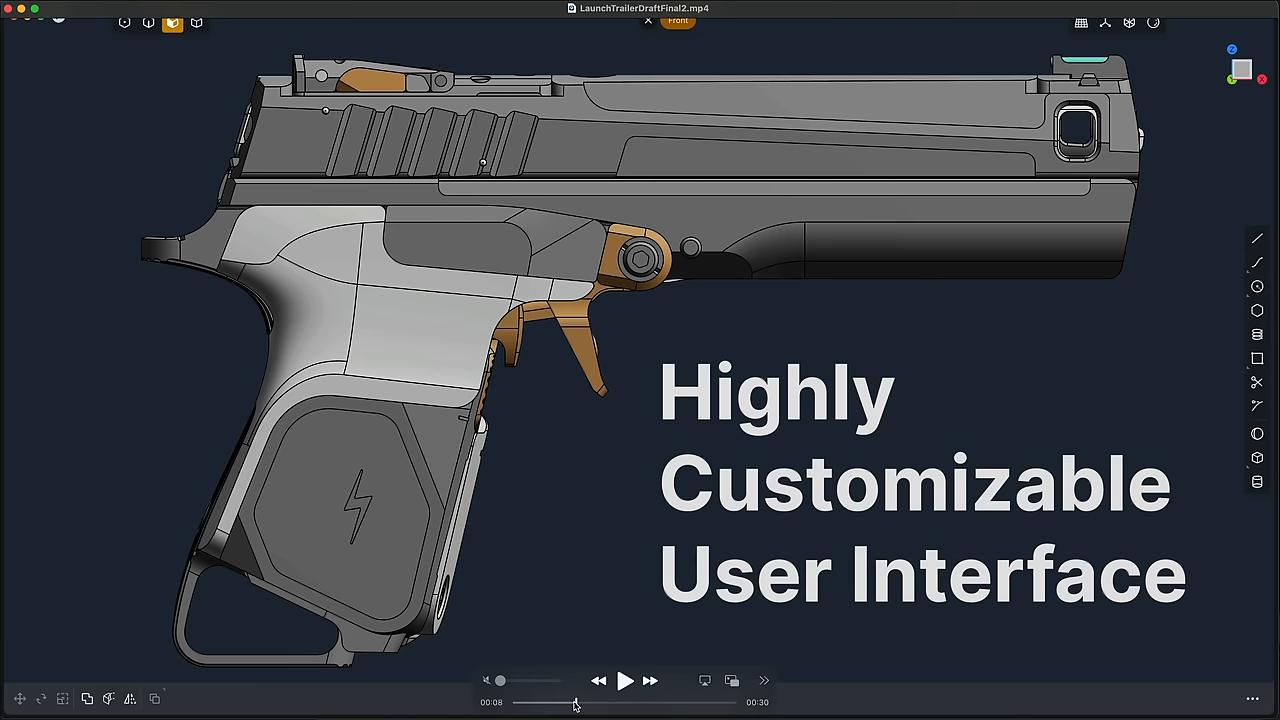
Step: Nudge the playhead forward so the trailer plays through its closing artwork renders
left_click(576, 702)
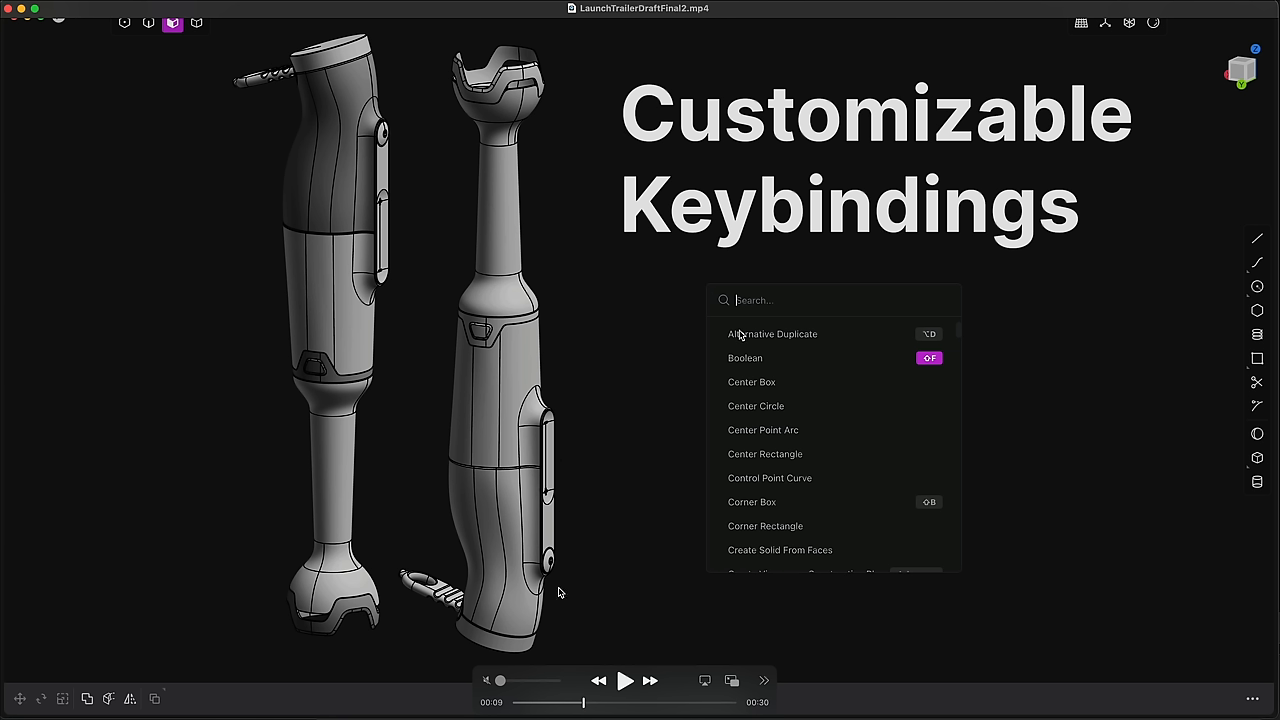
mouse_move(602, 654)
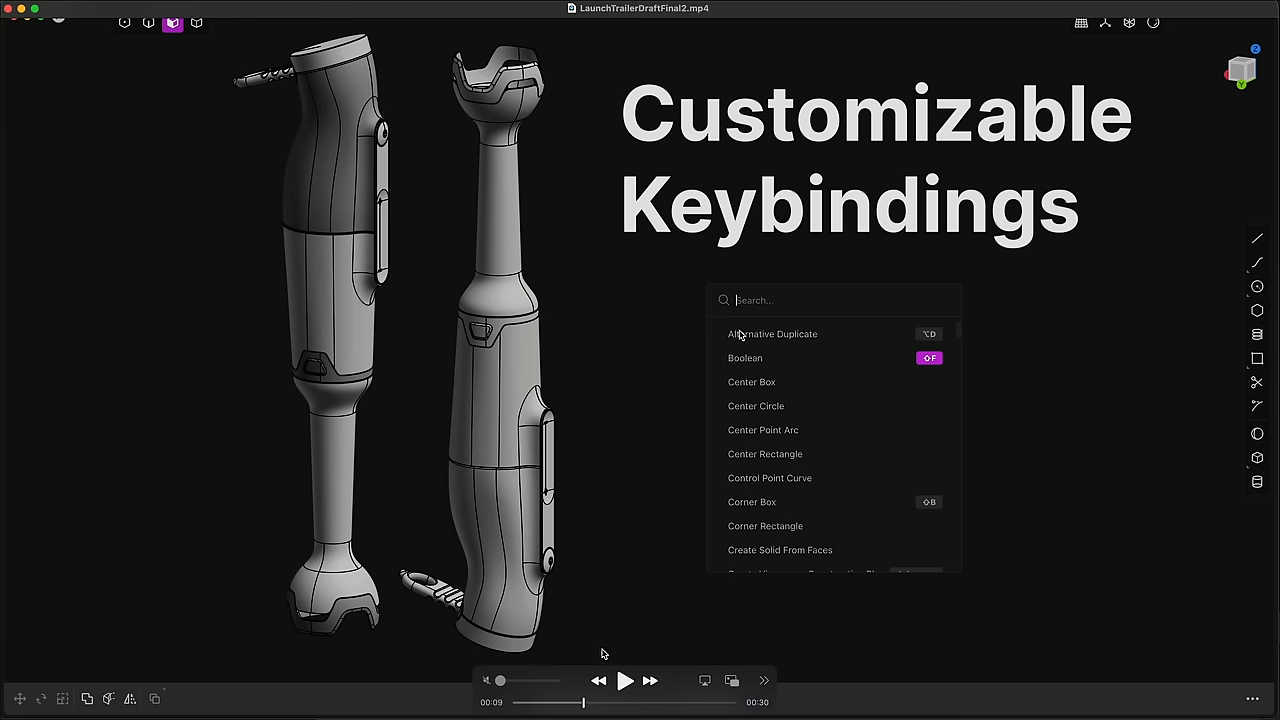
right_click(752, 382)
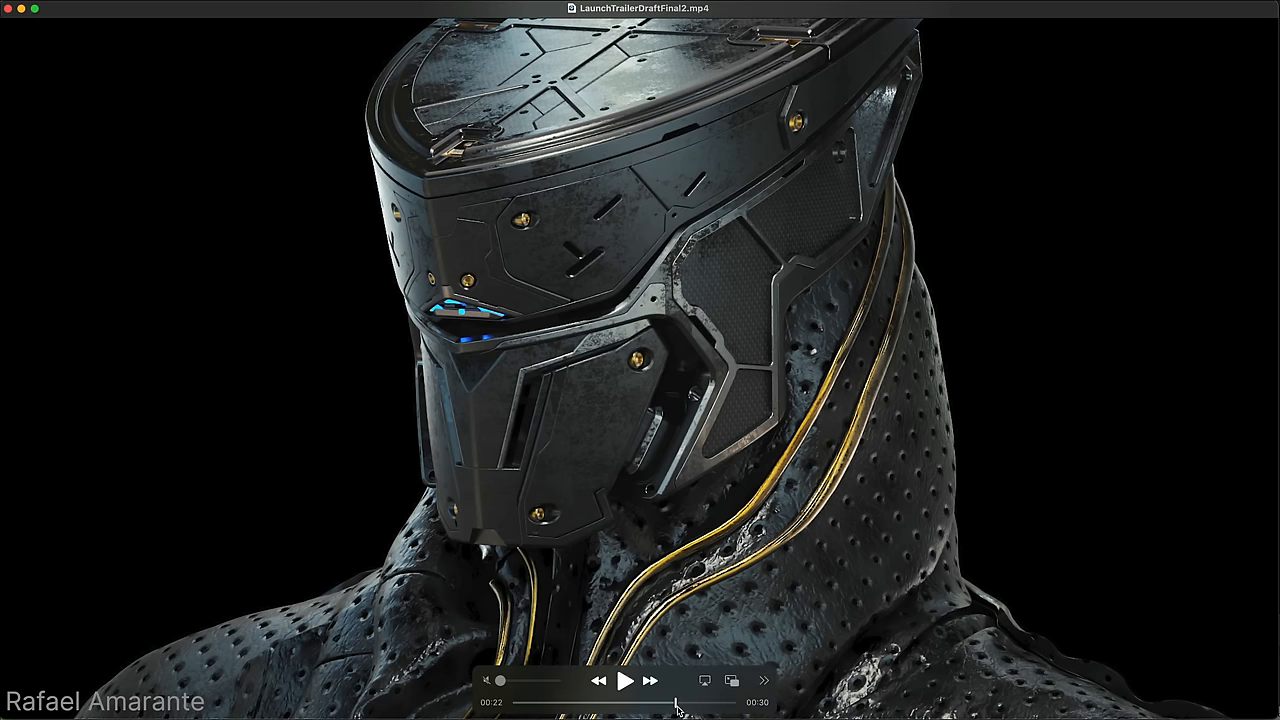
mouse_move(612, 200)
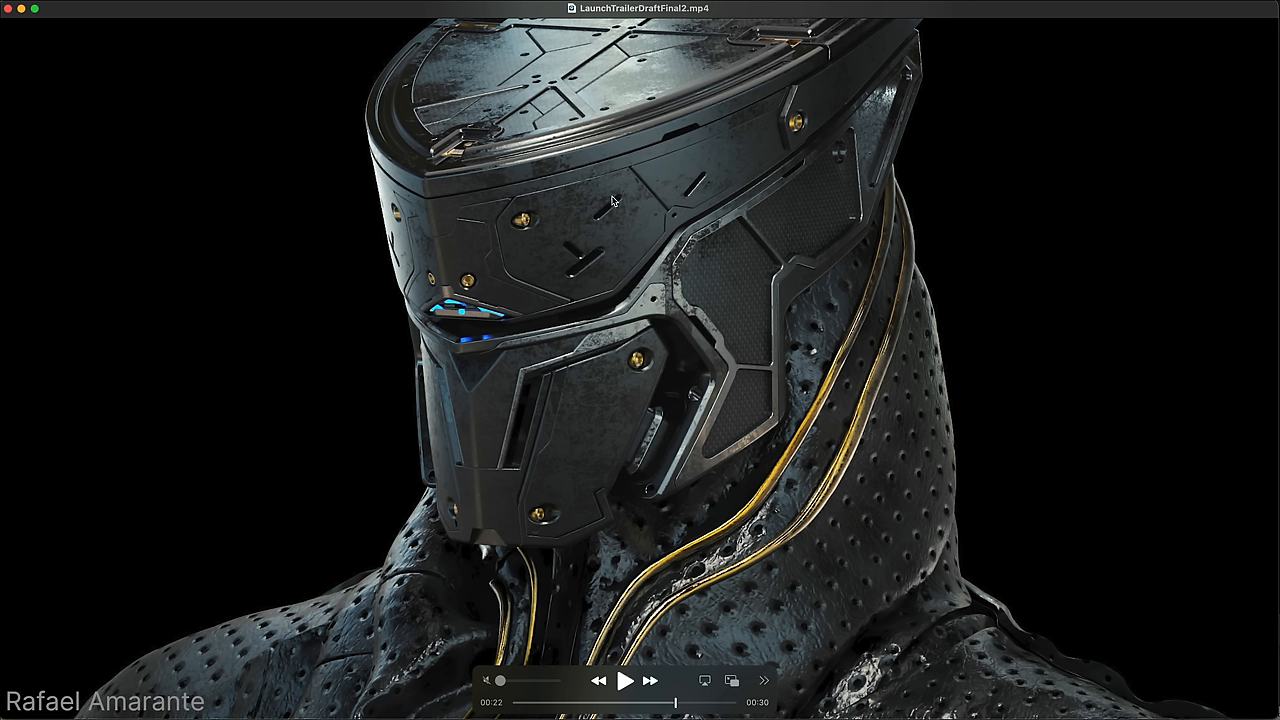
mouse_move(680, 708)
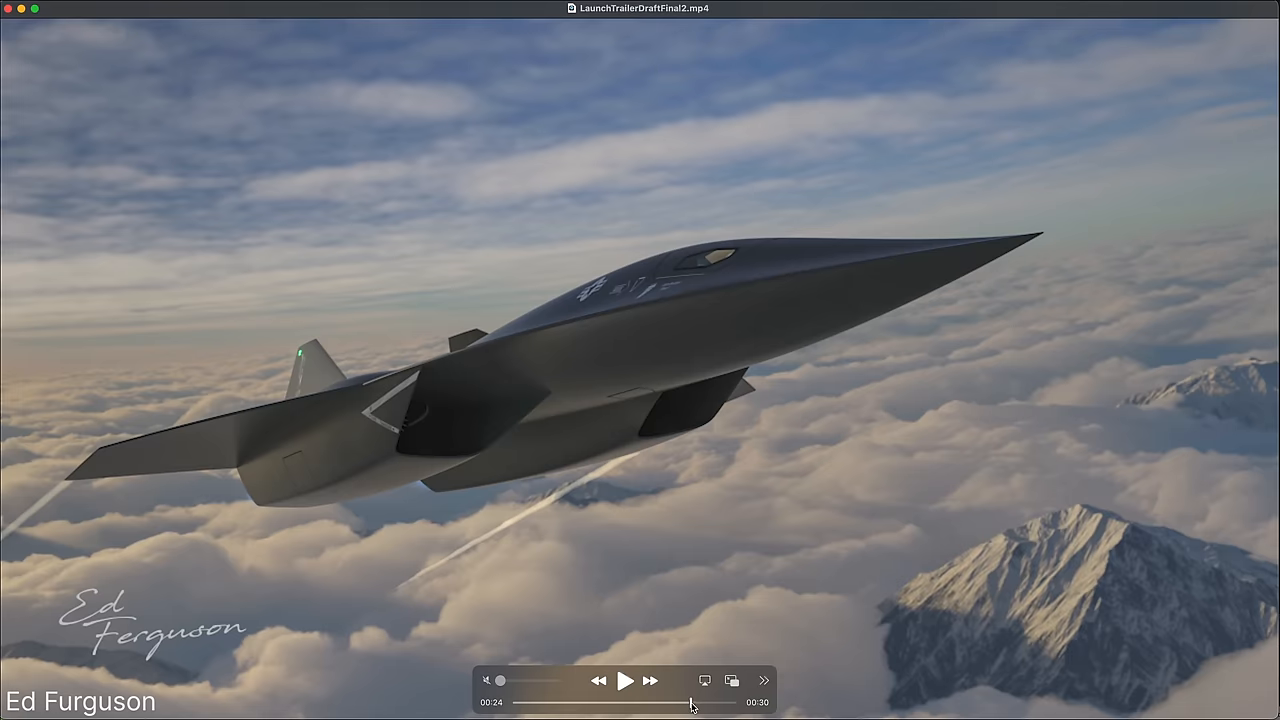
mouse_move(548, 360)
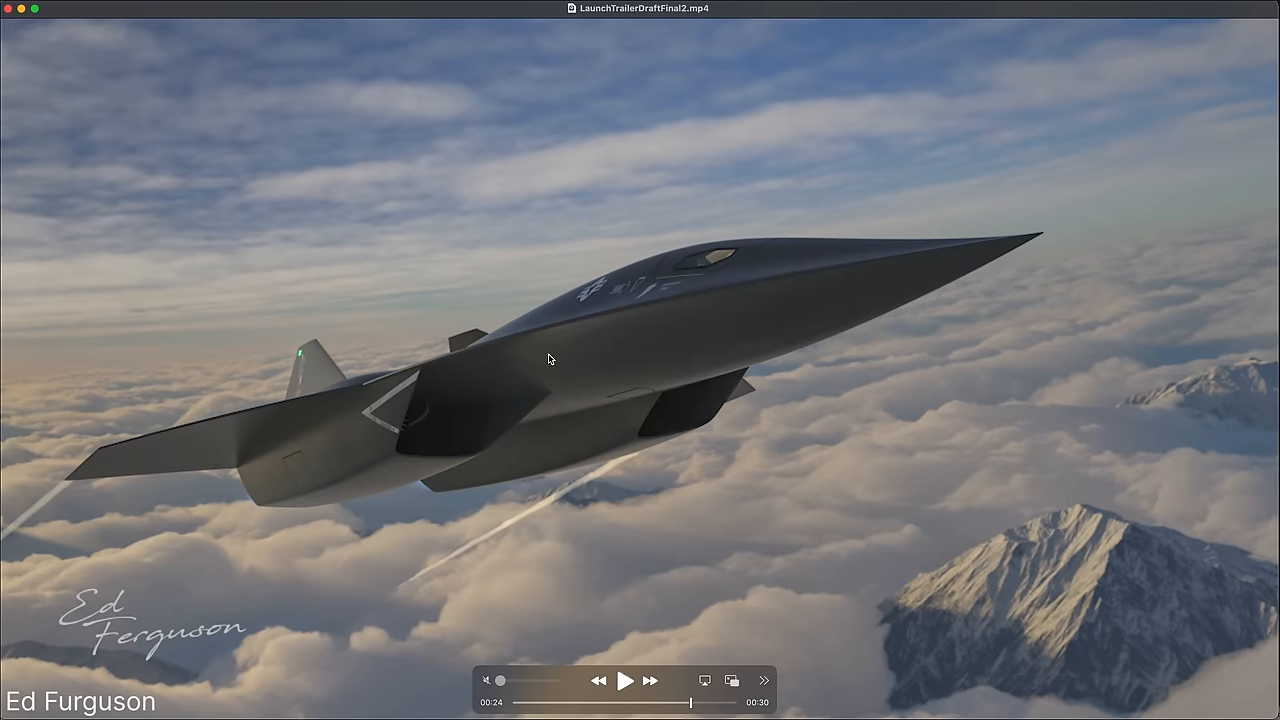
mouse_move(710, 716)
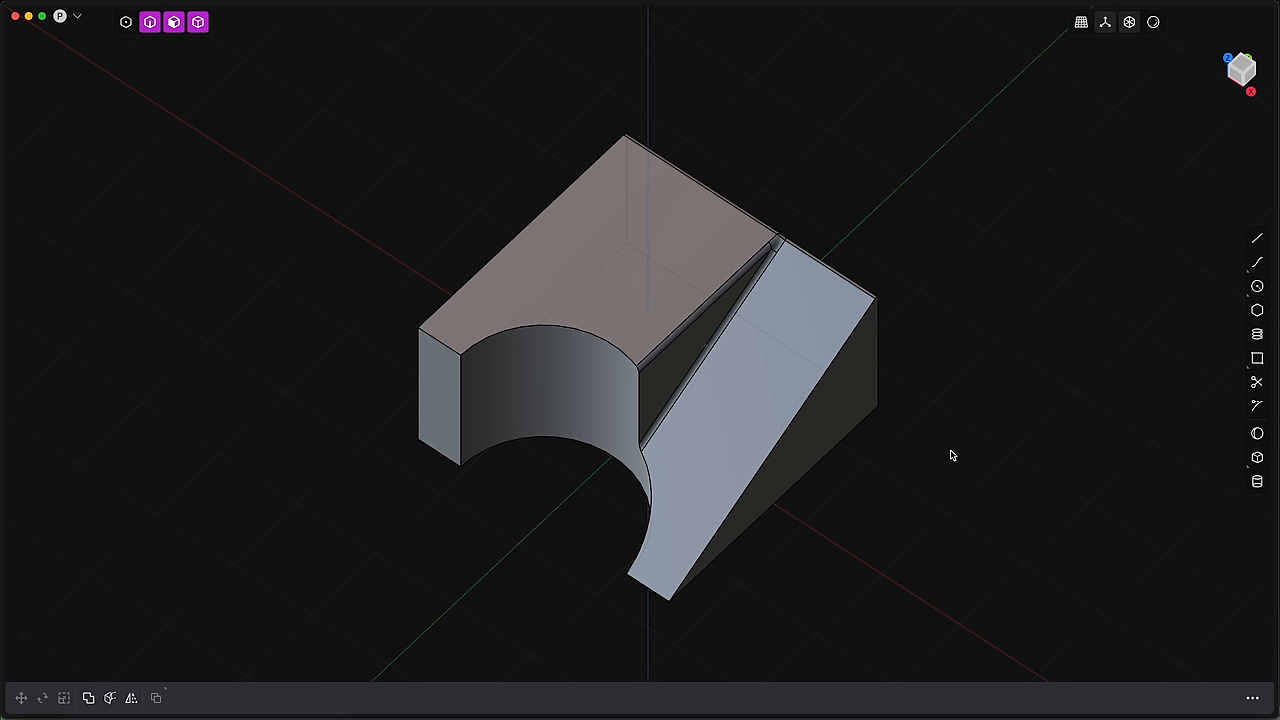
mouse_move(1104, 270)
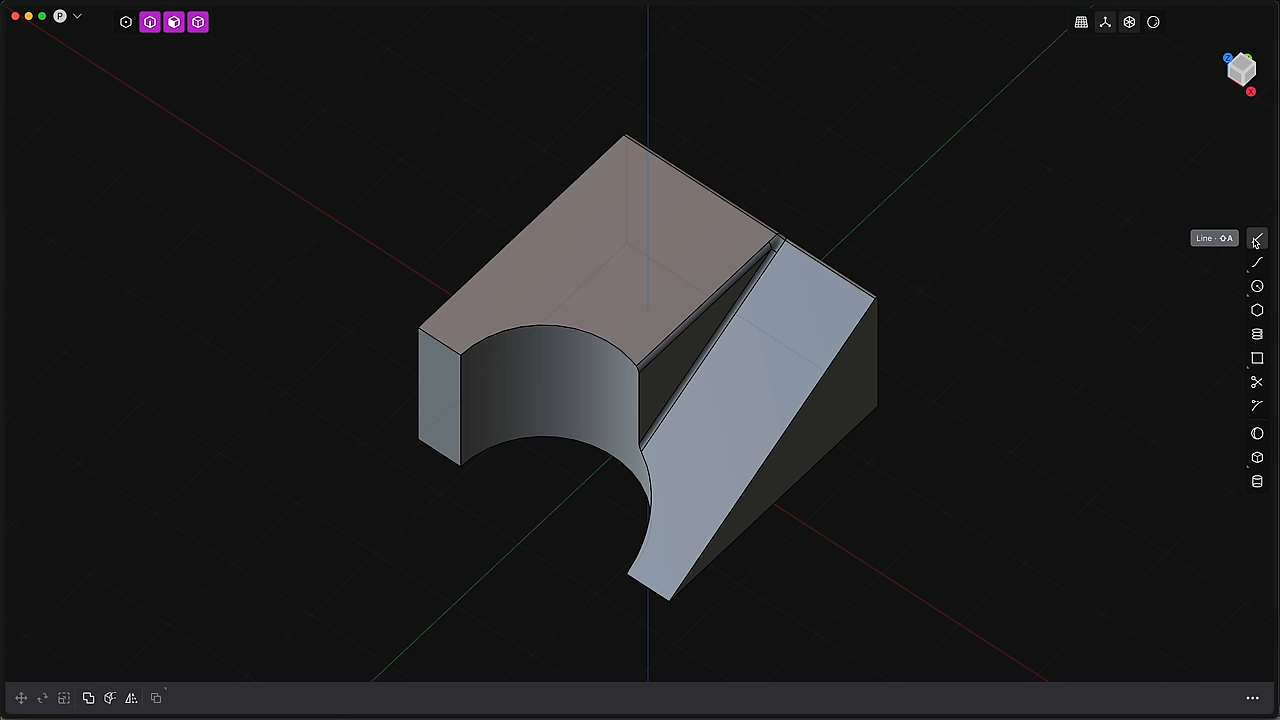
Step: Orbit the block with the curved cutout to view it from another side
left_click(1256, 238)
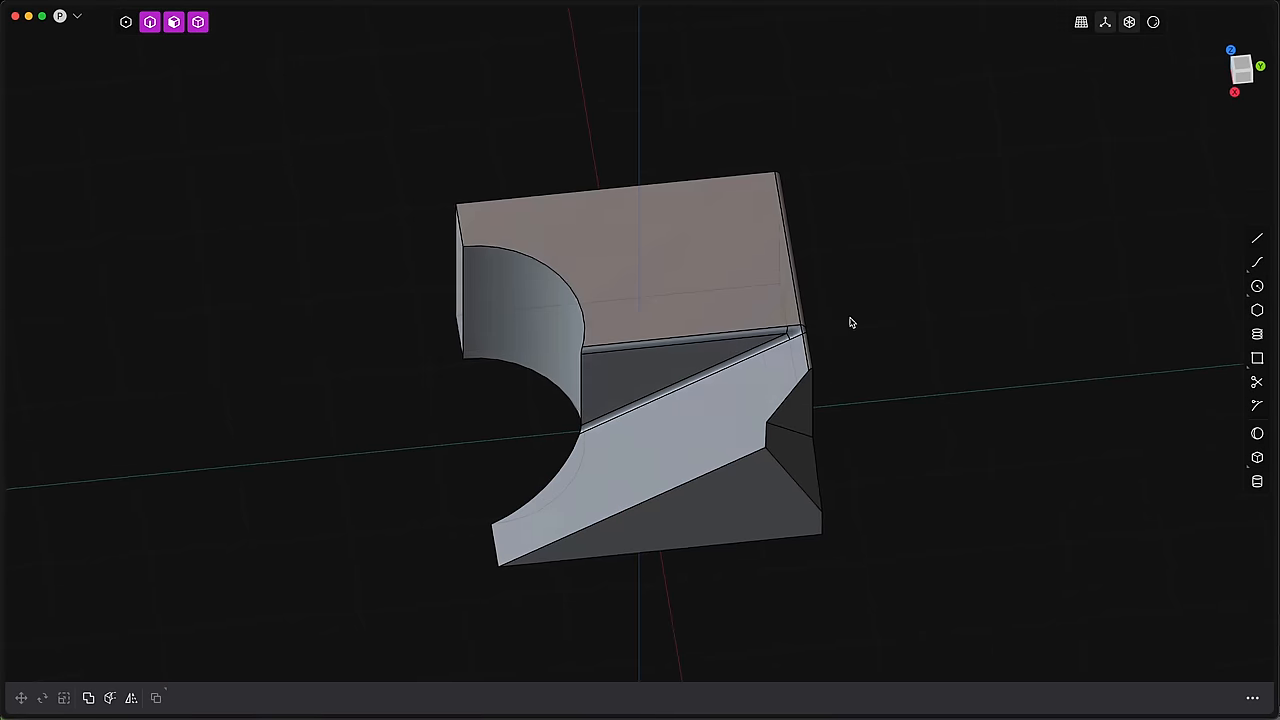
left_click_drag(852, 322, 874, 328)
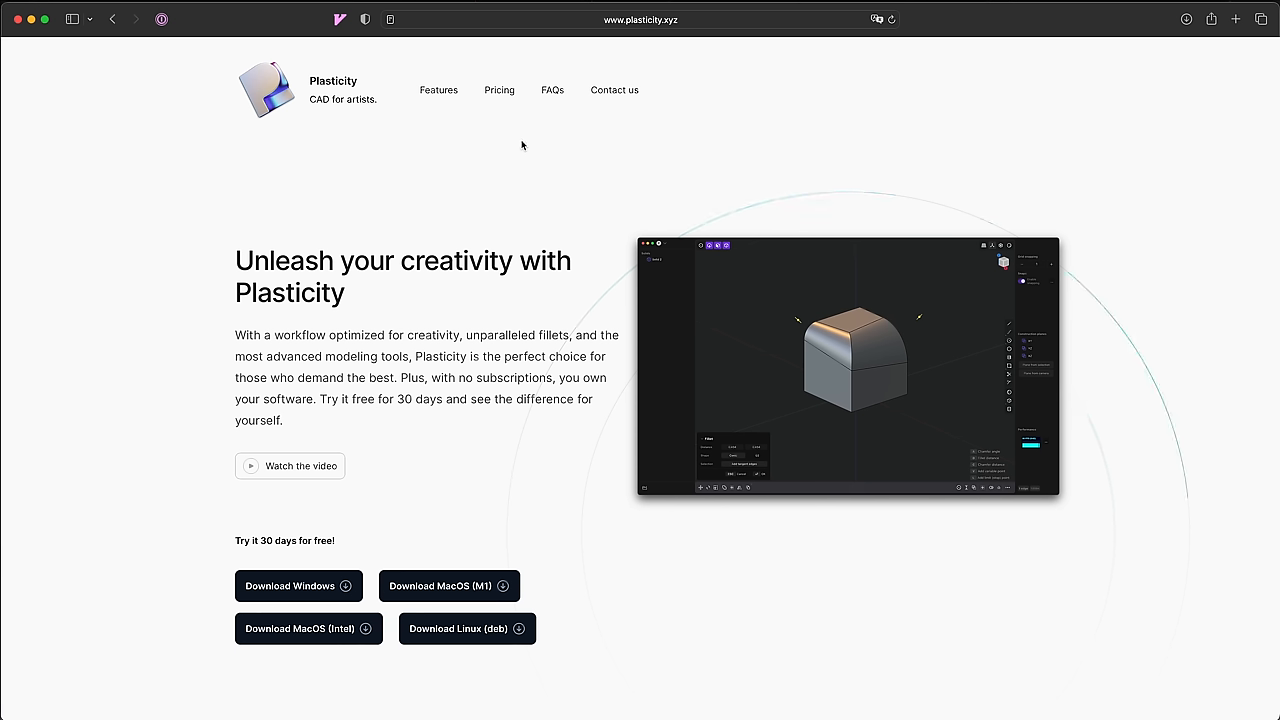
Step: Show the pricing page with the free Trial, Indie $99 and Studio $299 plans
left_click(500, 90)
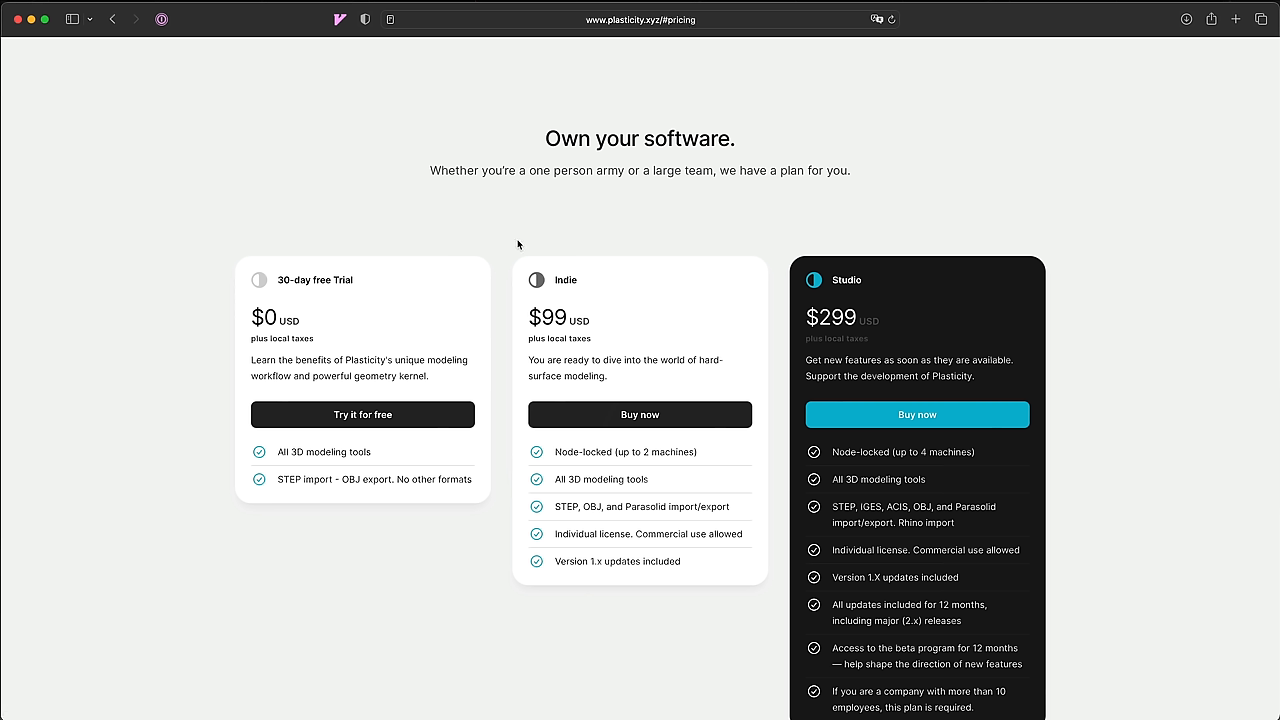
mouse_move(628, 224)
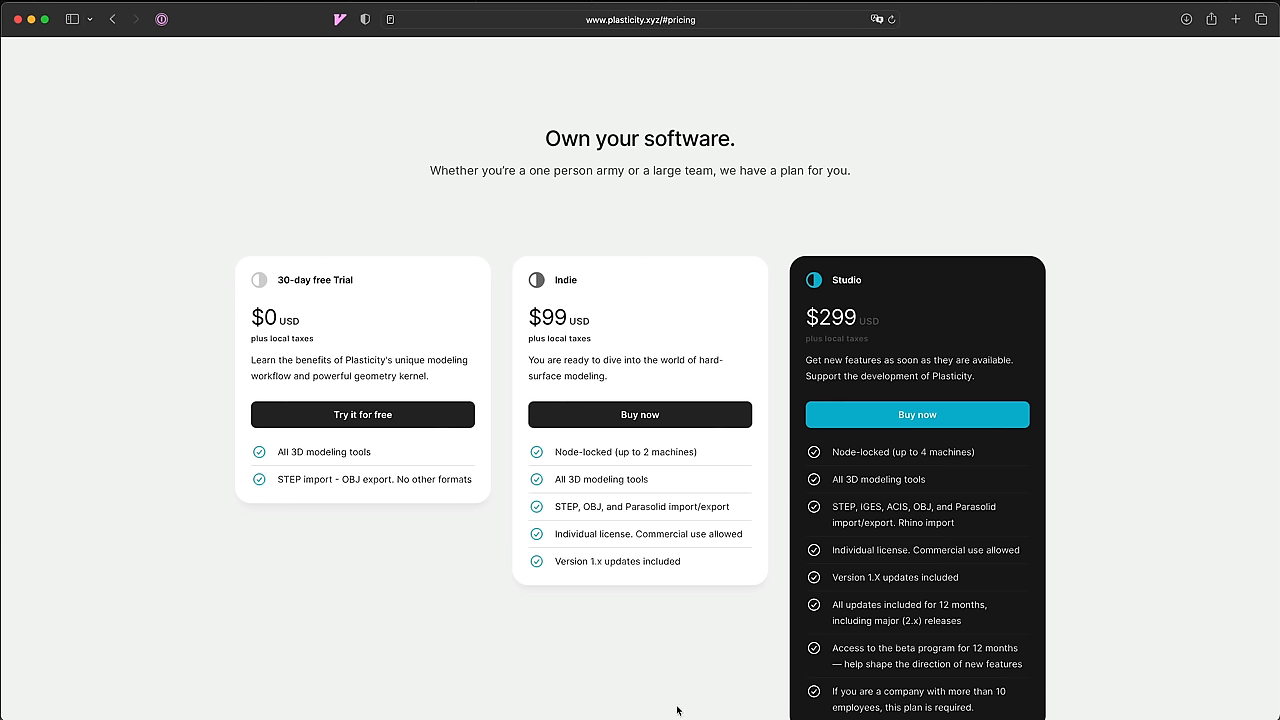
mouse_move(650, 194)
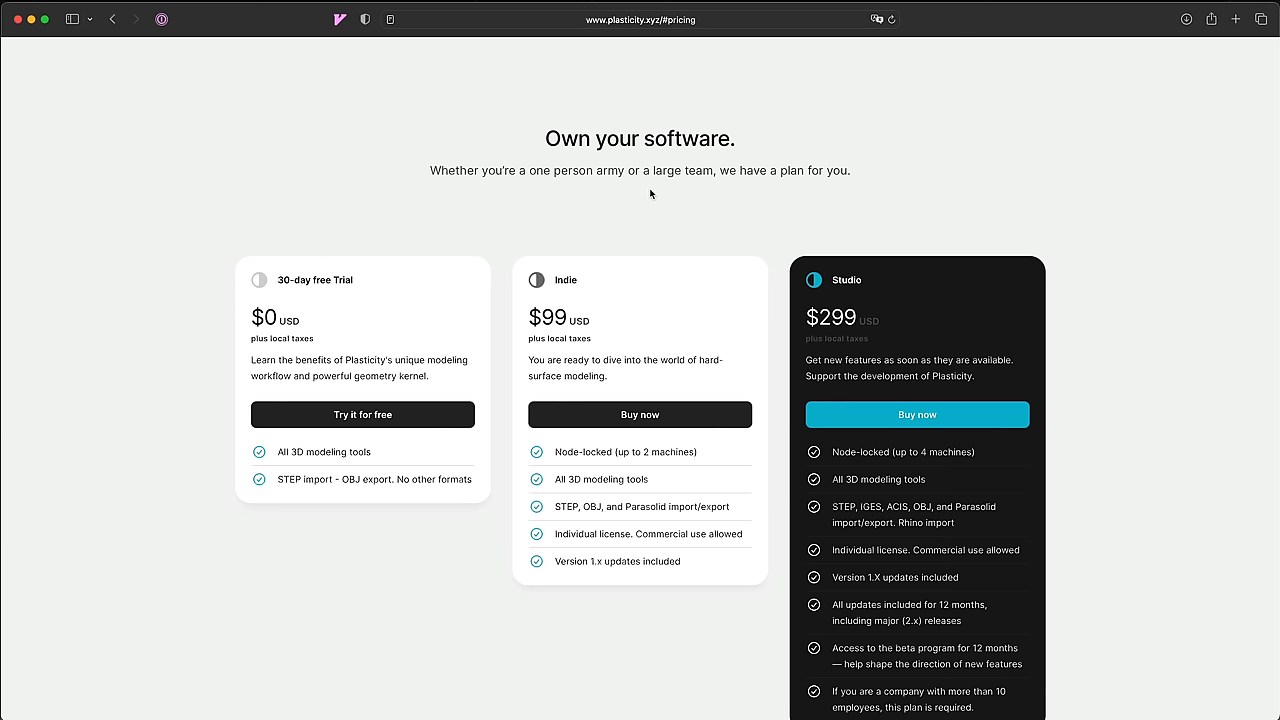
mouse_move(556, 628)
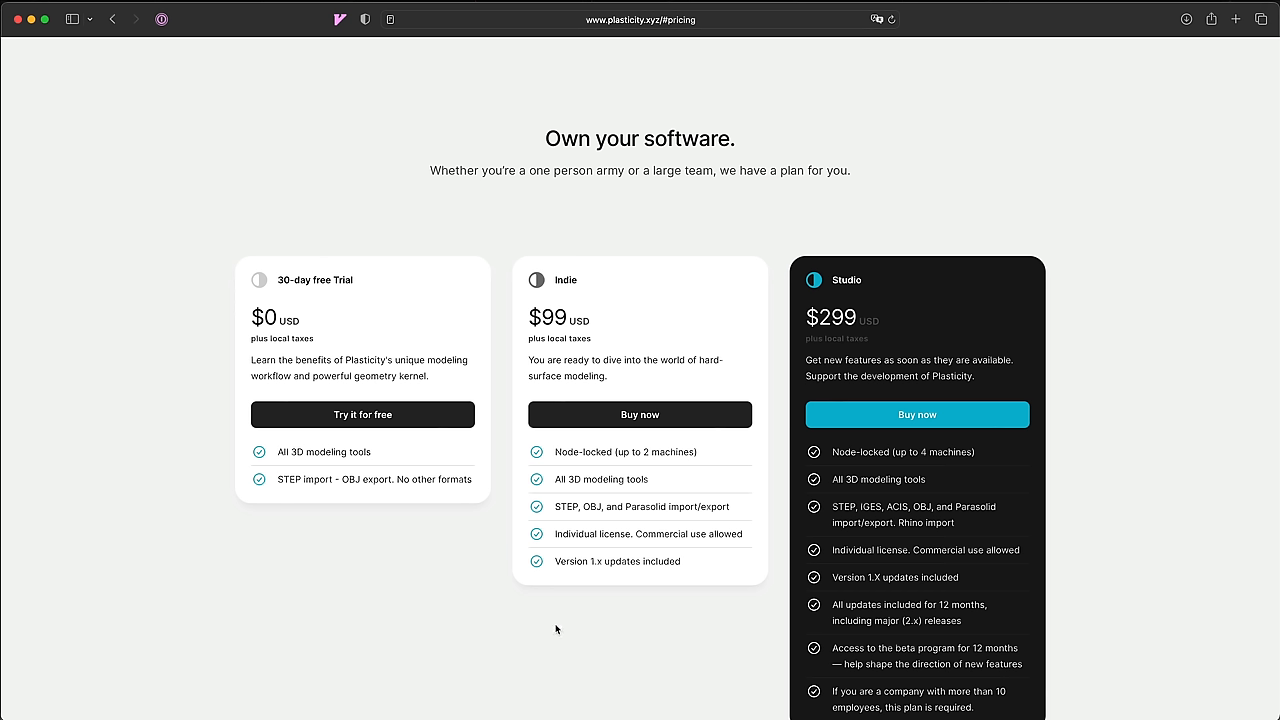
mouse_move(720, 616)
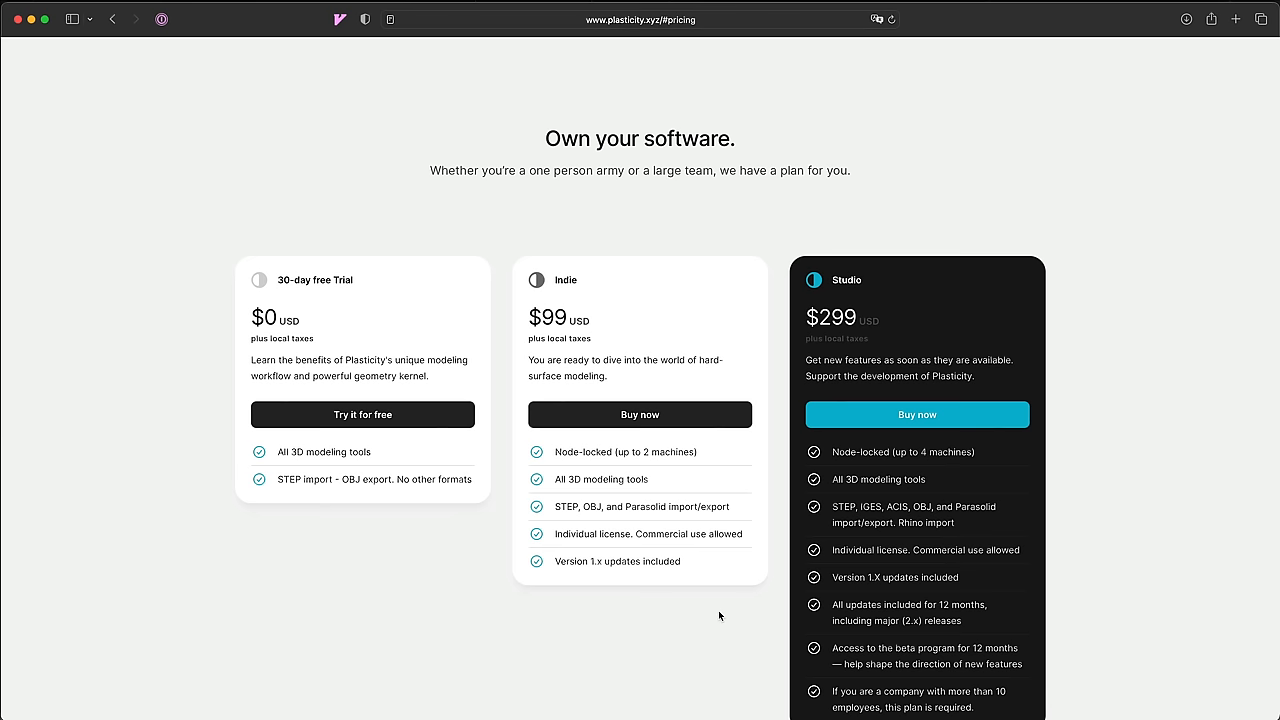
mouse_move(652, 660)
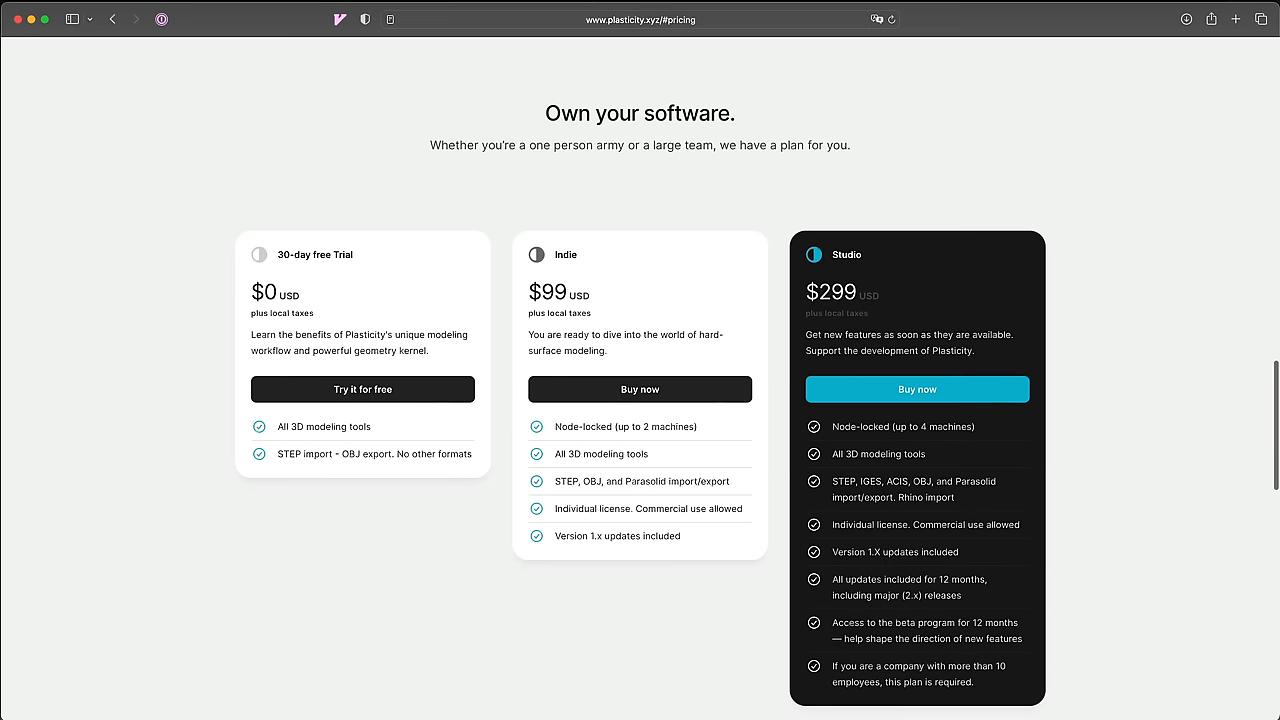
mouse_move(1044, 510)
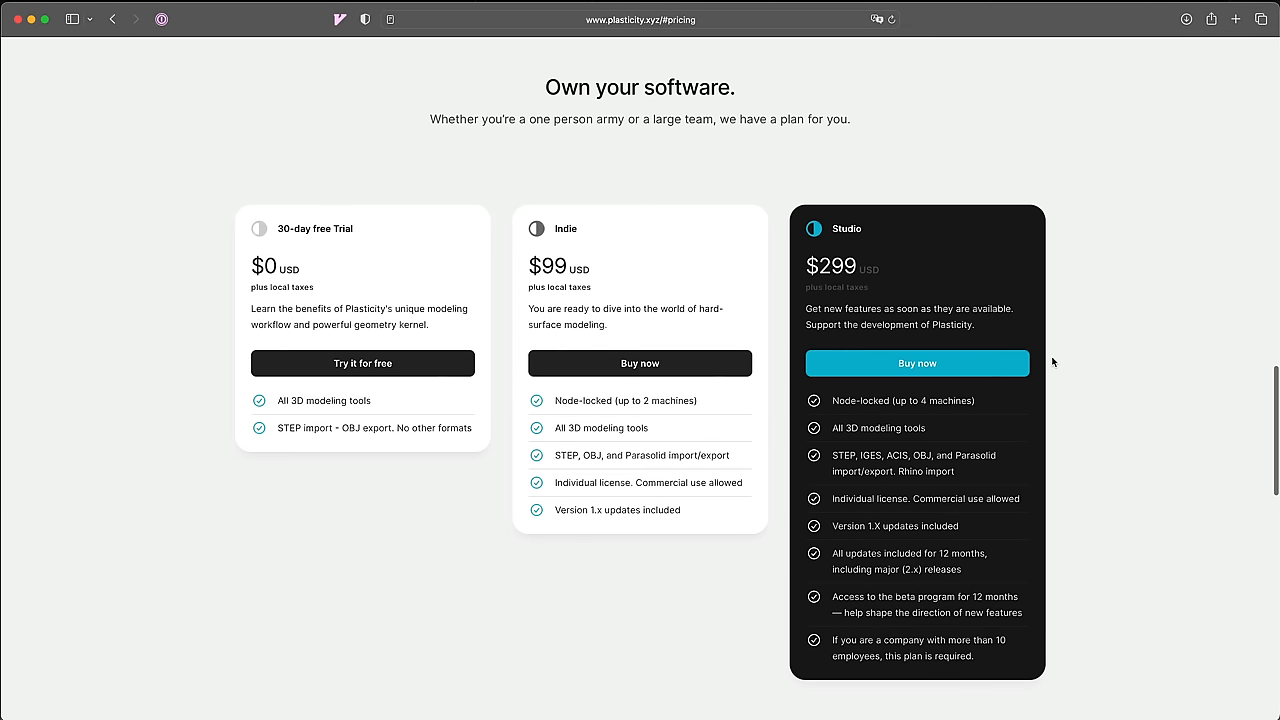
mouse_move(892, 236)
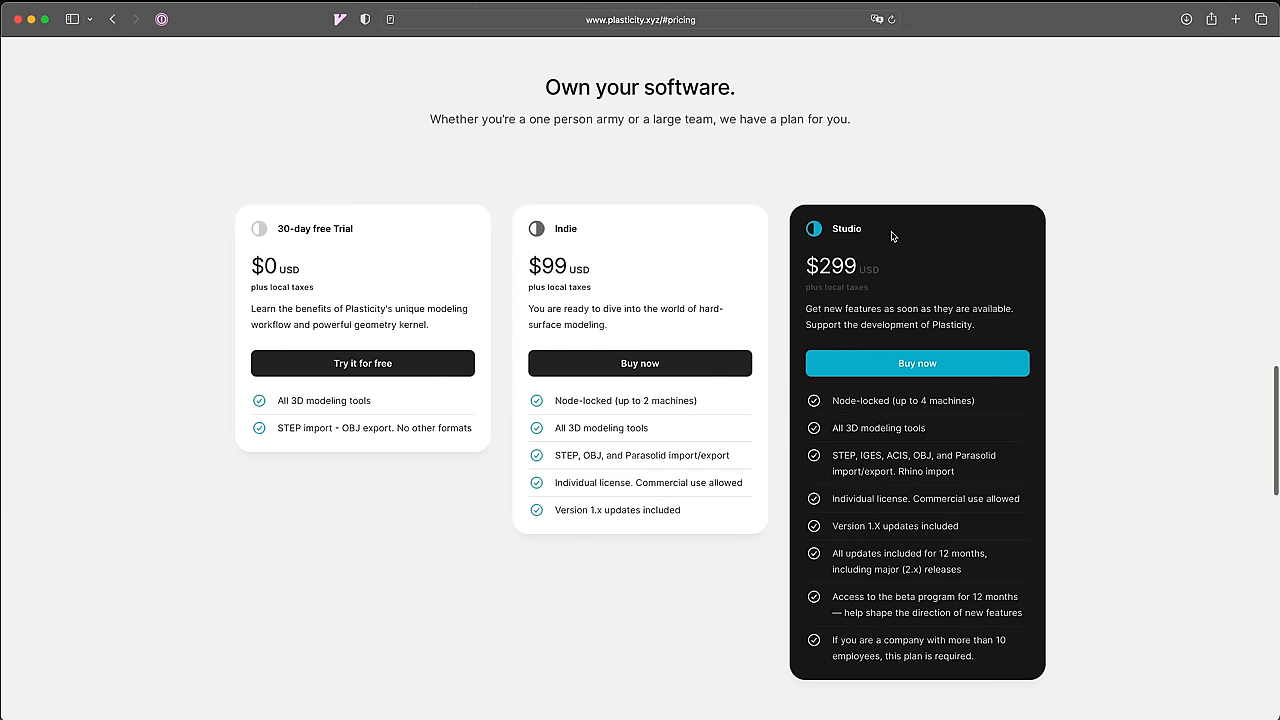
mouse_move(964, 700)
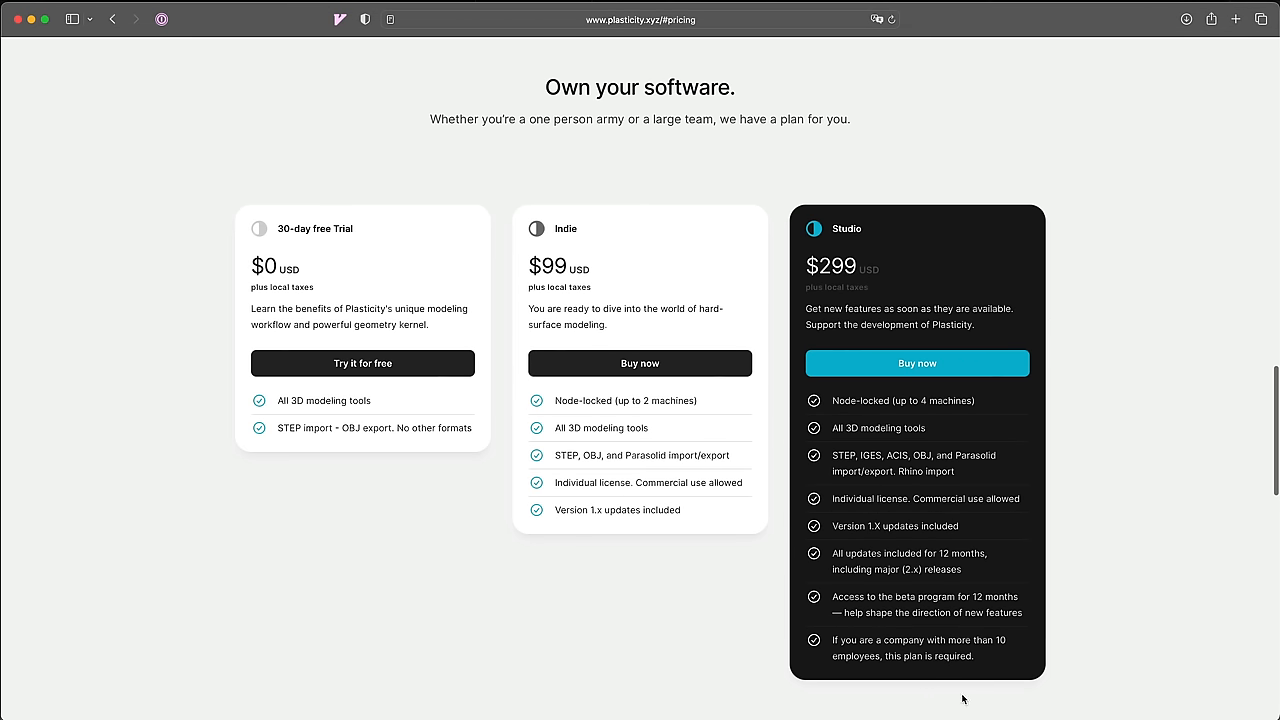
mouse_move(1108, 168)
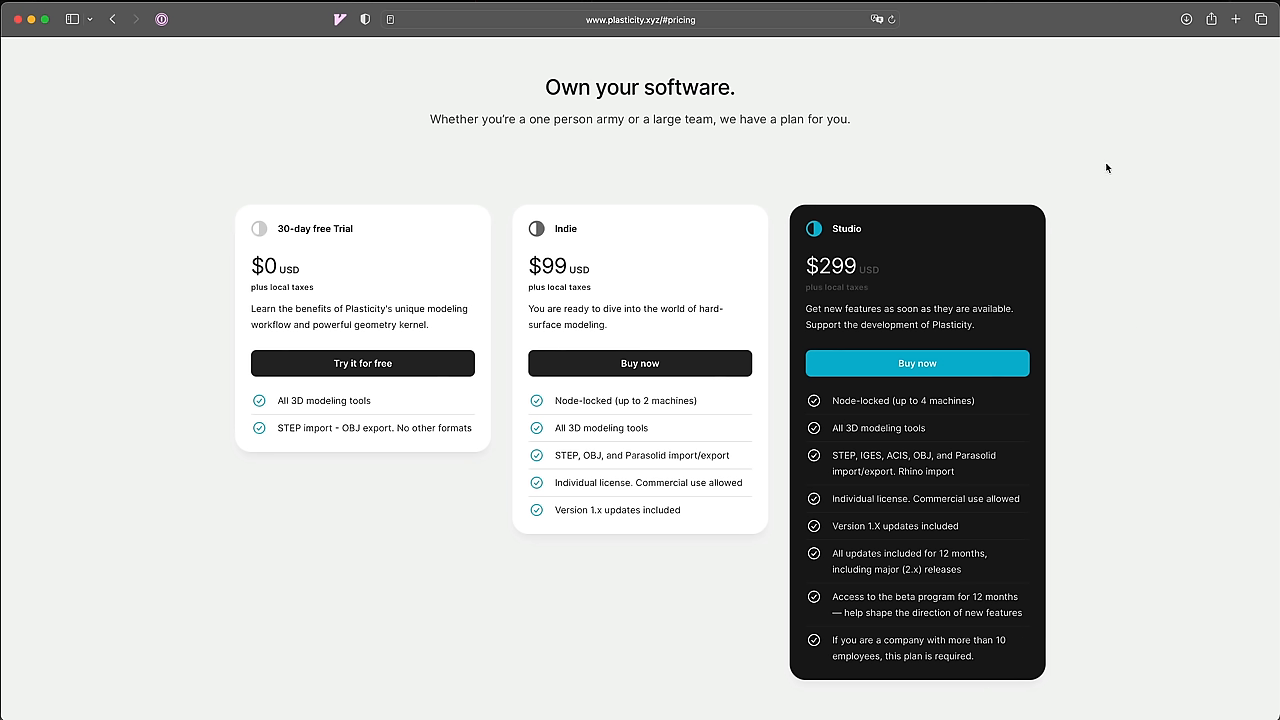
mouse_move(892, 138)
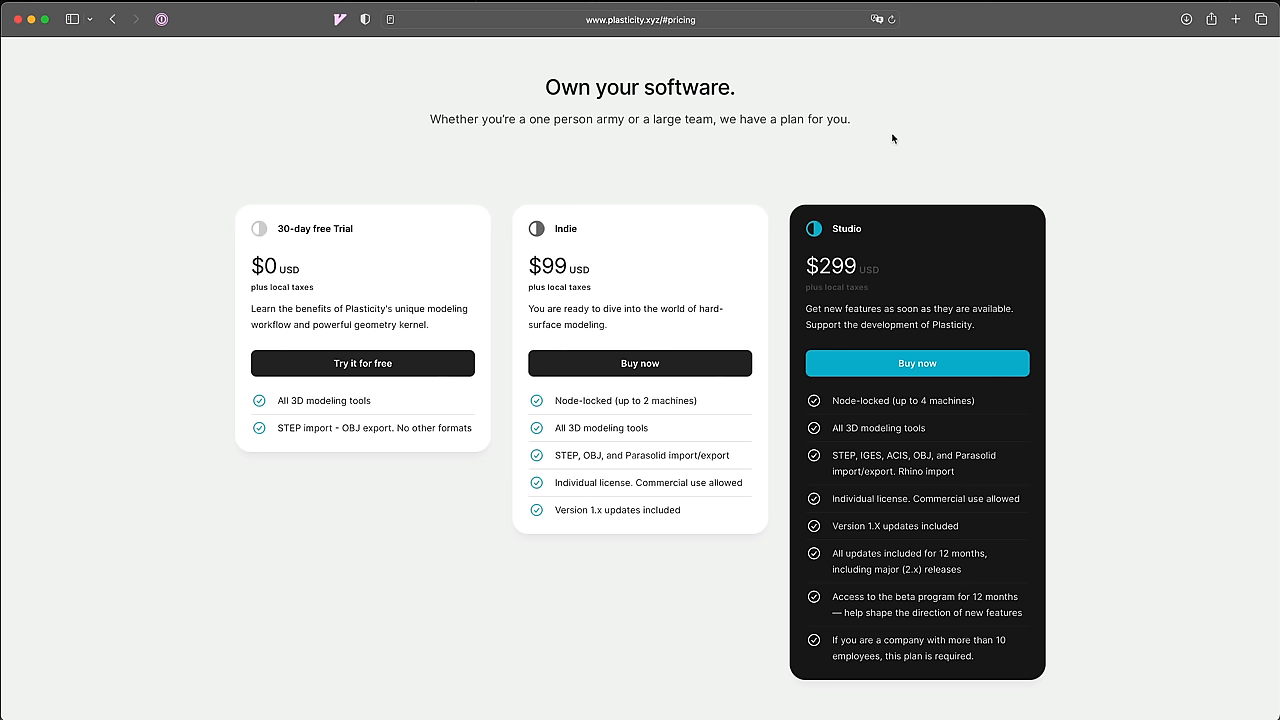
mouse_move(848, 256)
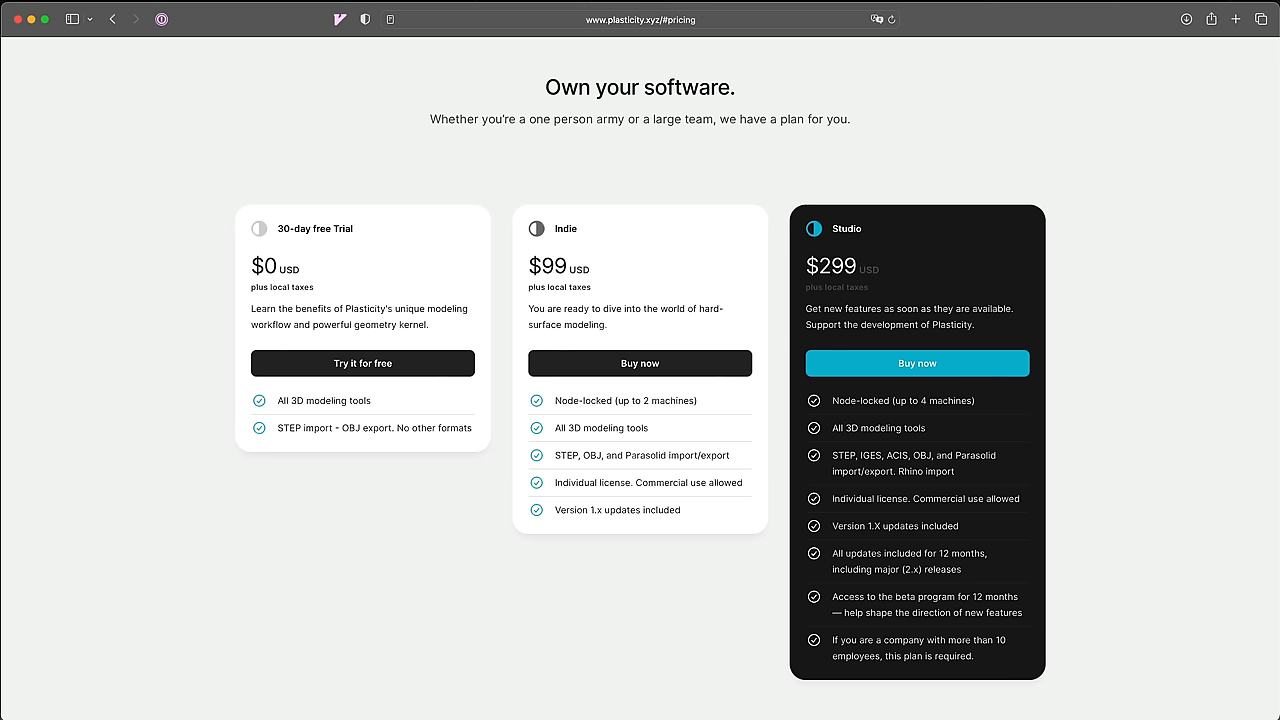
mouse_move(948, 550)
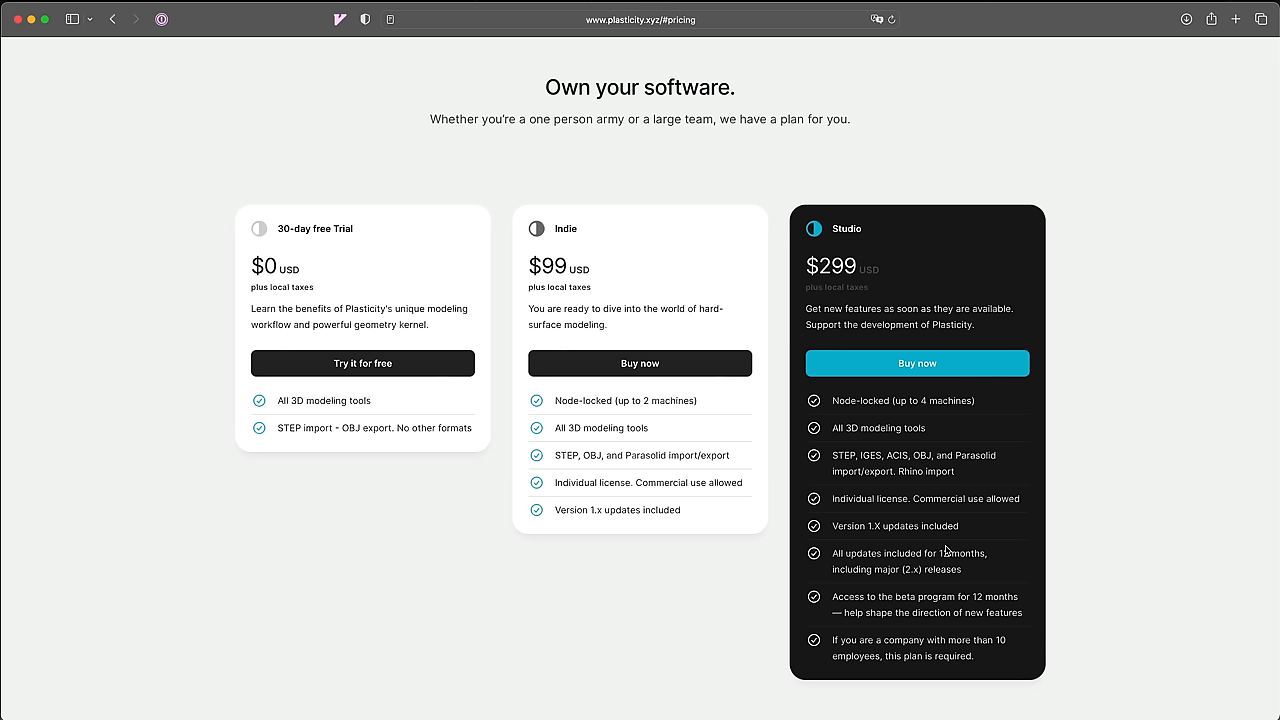
mouse_move(924, 518)
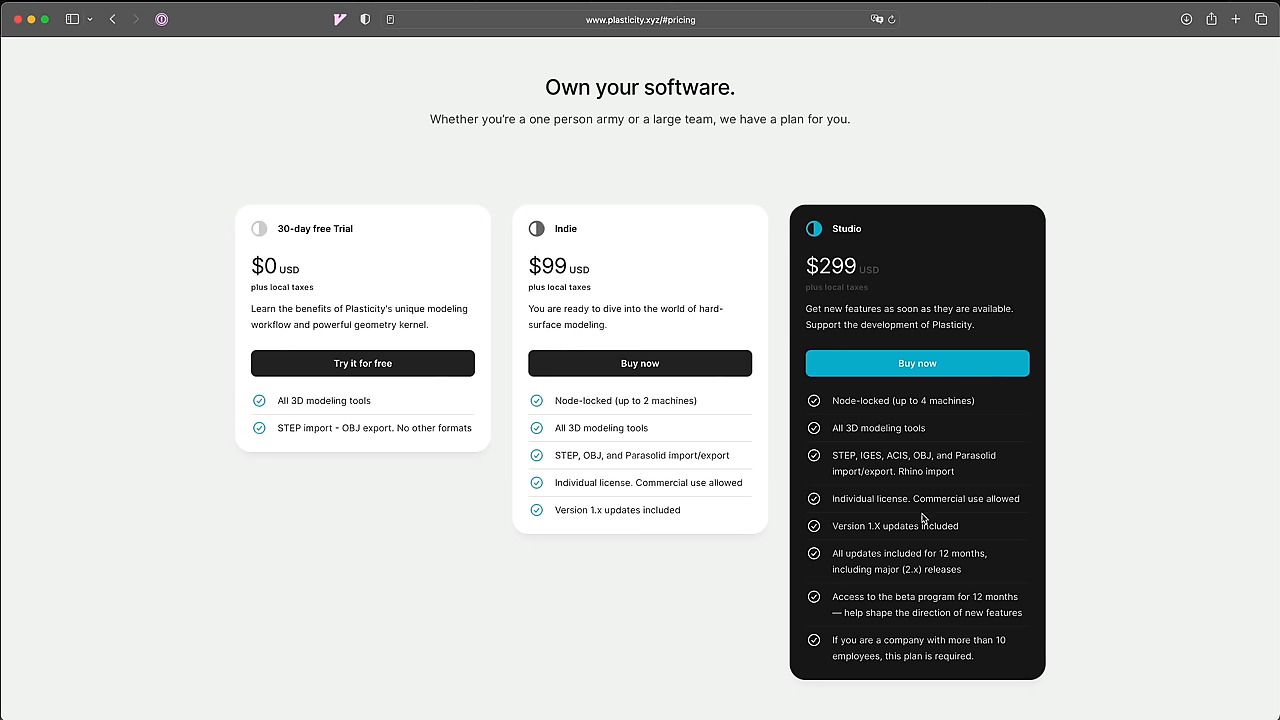
mouse_move(884, 524)
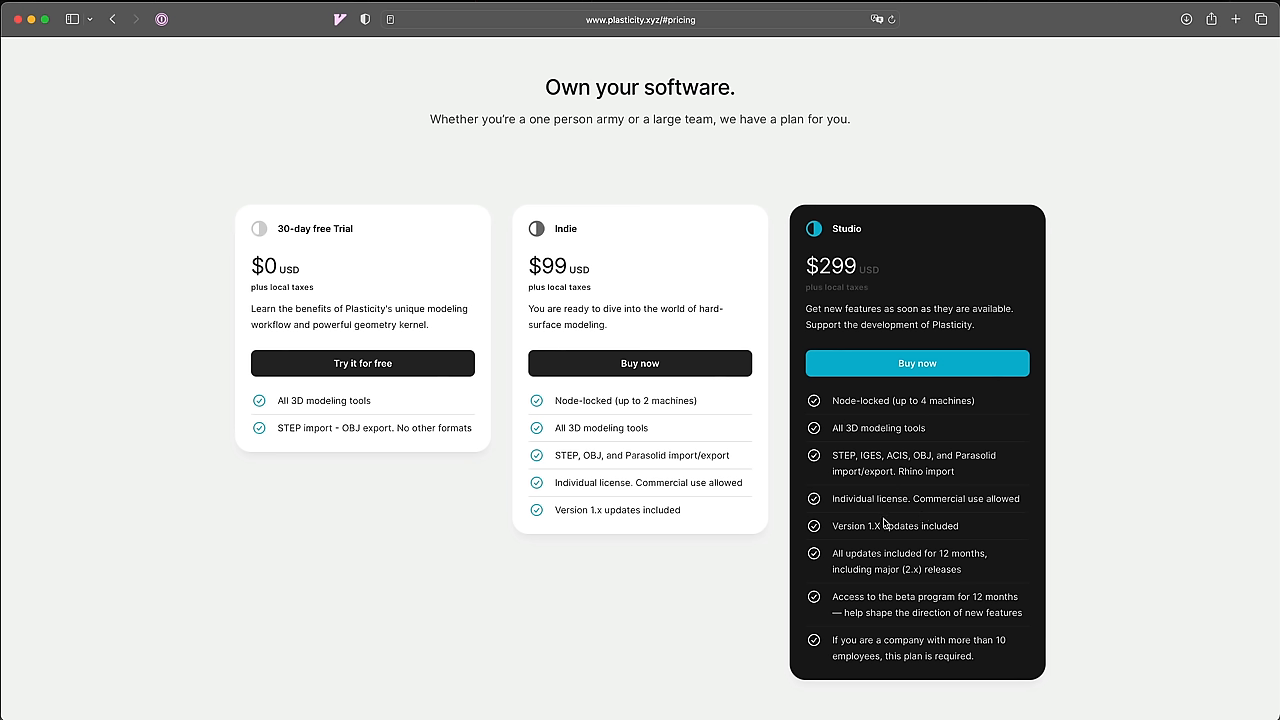
mouse_move(832, 548)
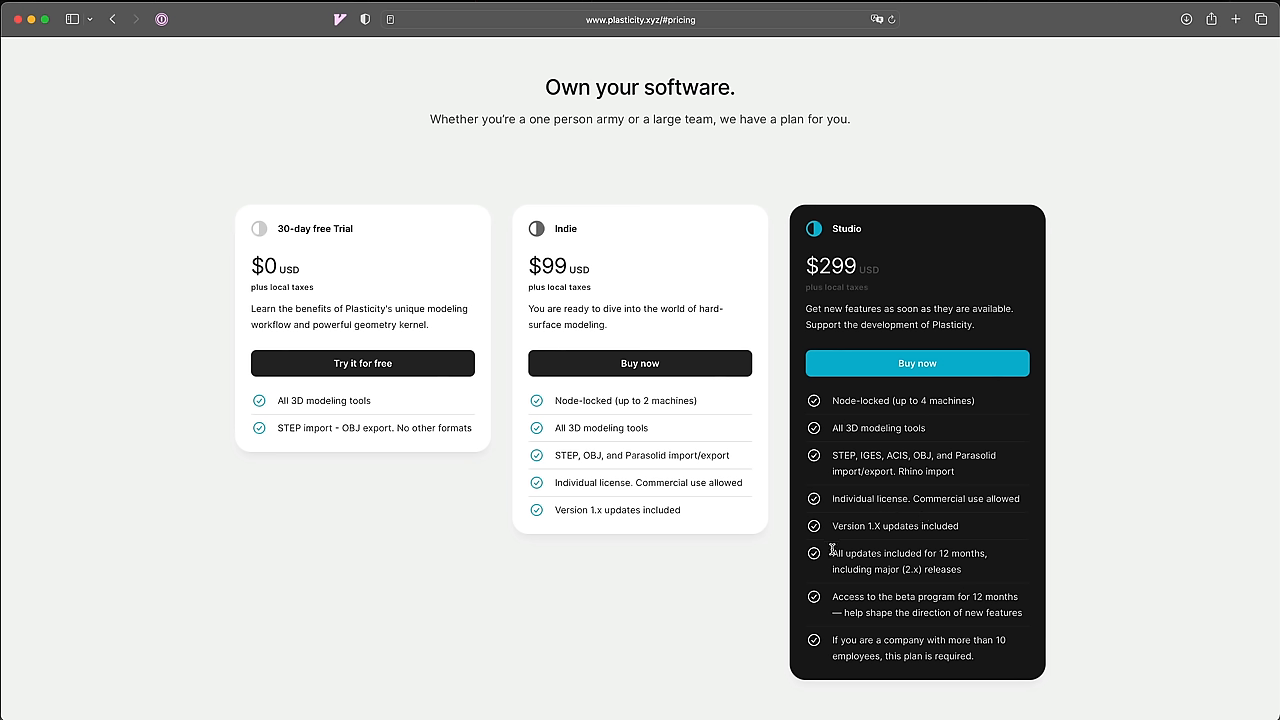
left_click_drag(832, 552, 1024, 612)
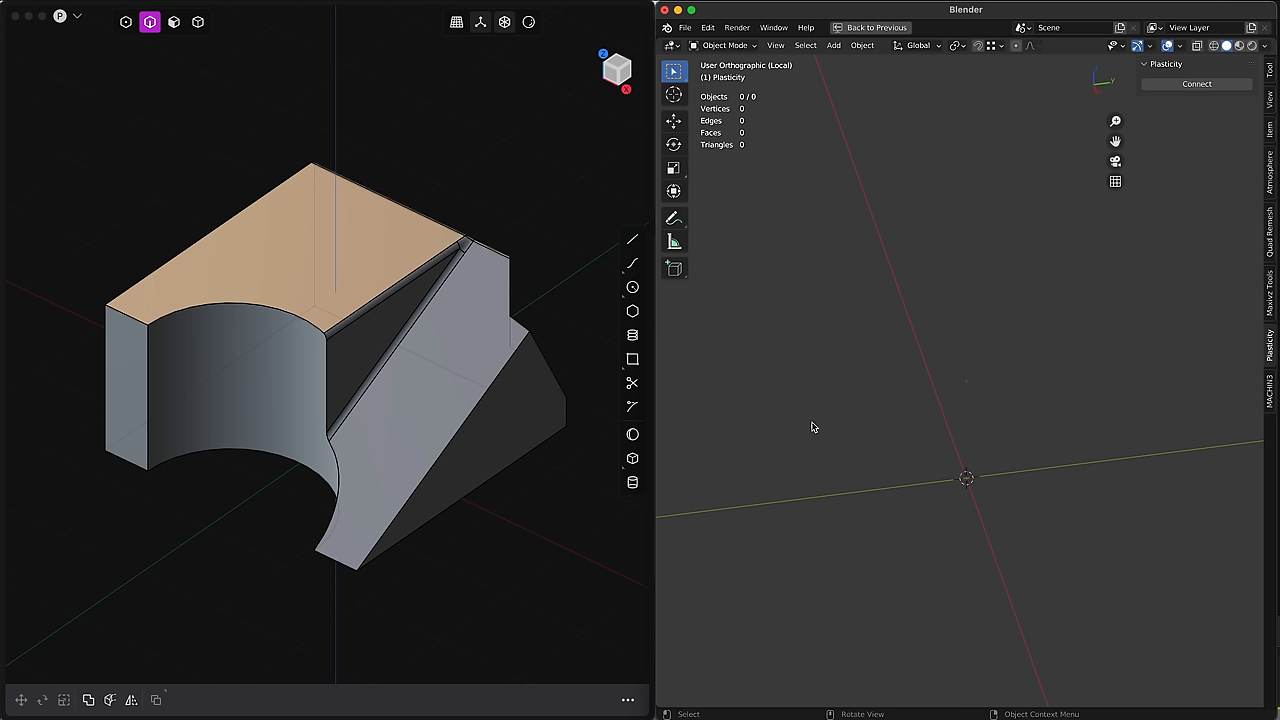
mouse_move(396, 560)
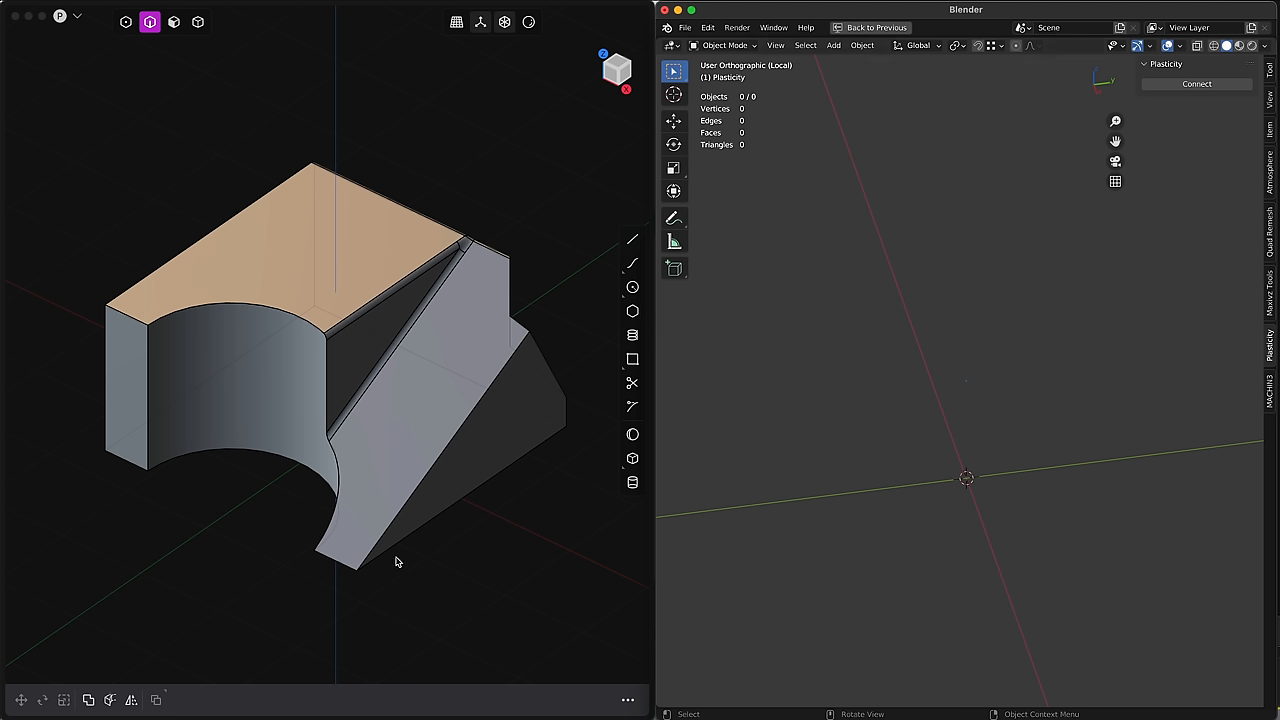
mouse_move(408, 560)
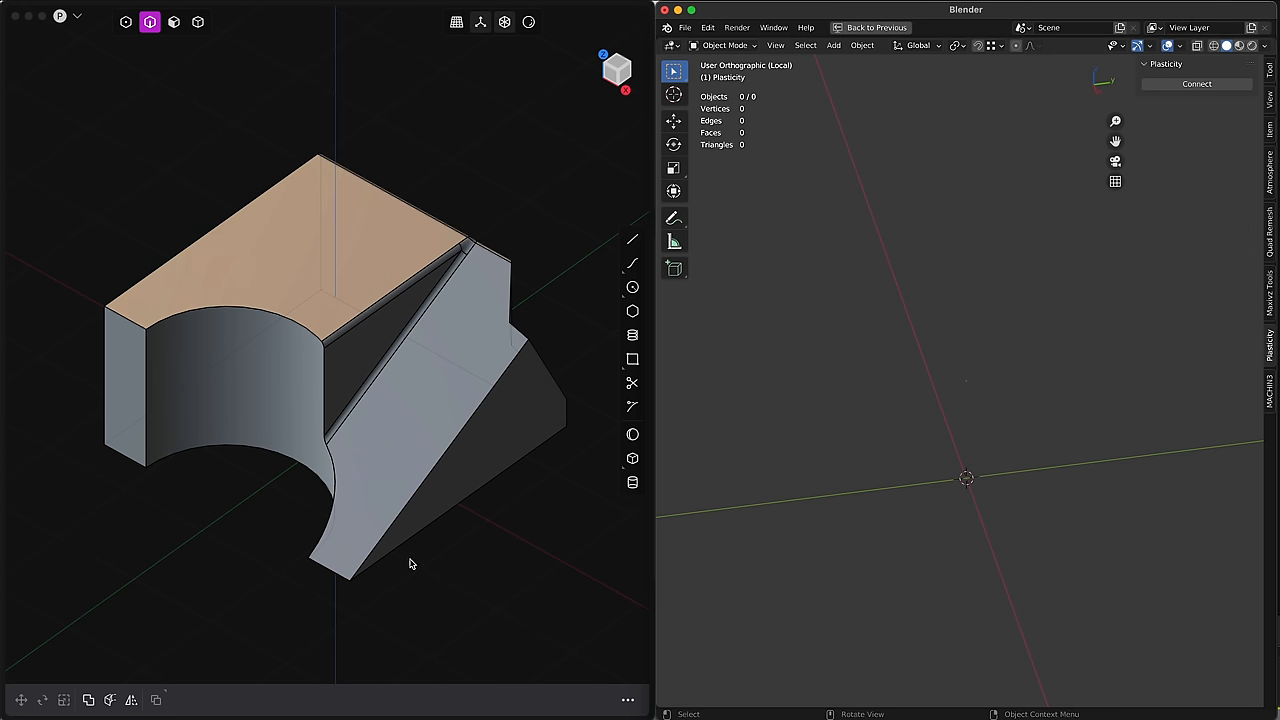
mouse_move(424, 560)
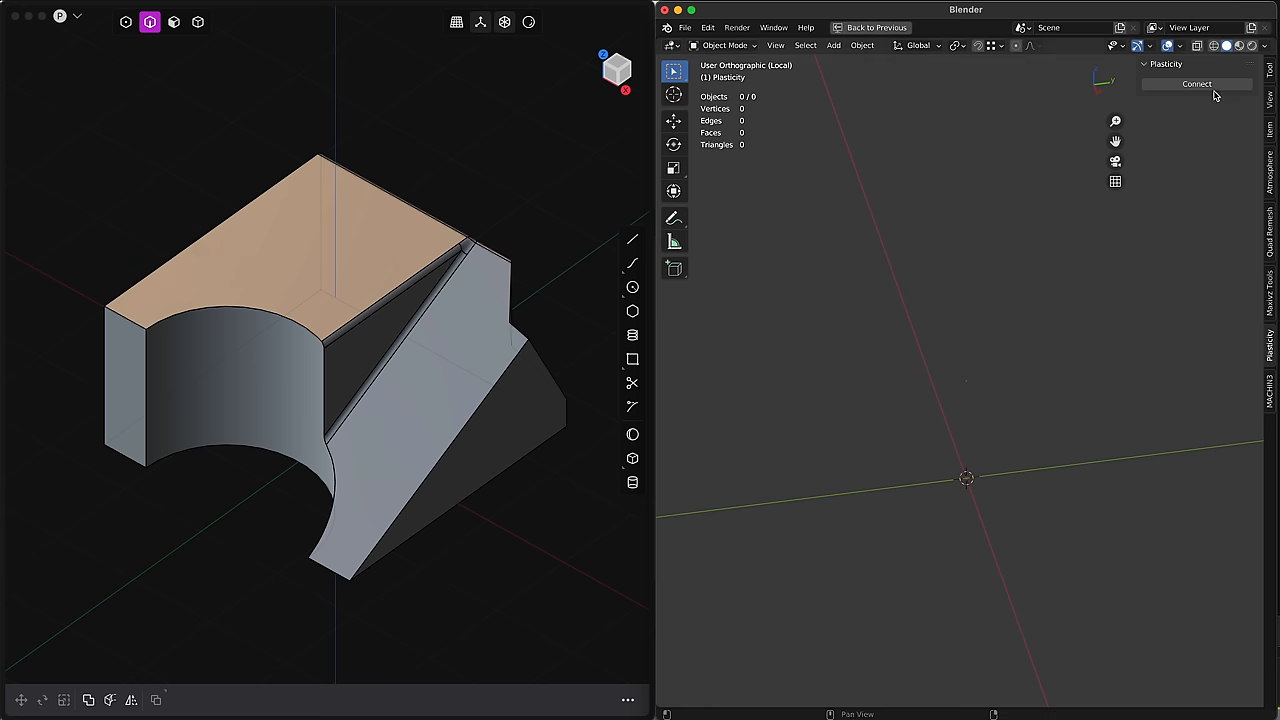
Step: Connect the Blender bridge and select the mirrored part in the Blender scene
left_click(1196, 84)
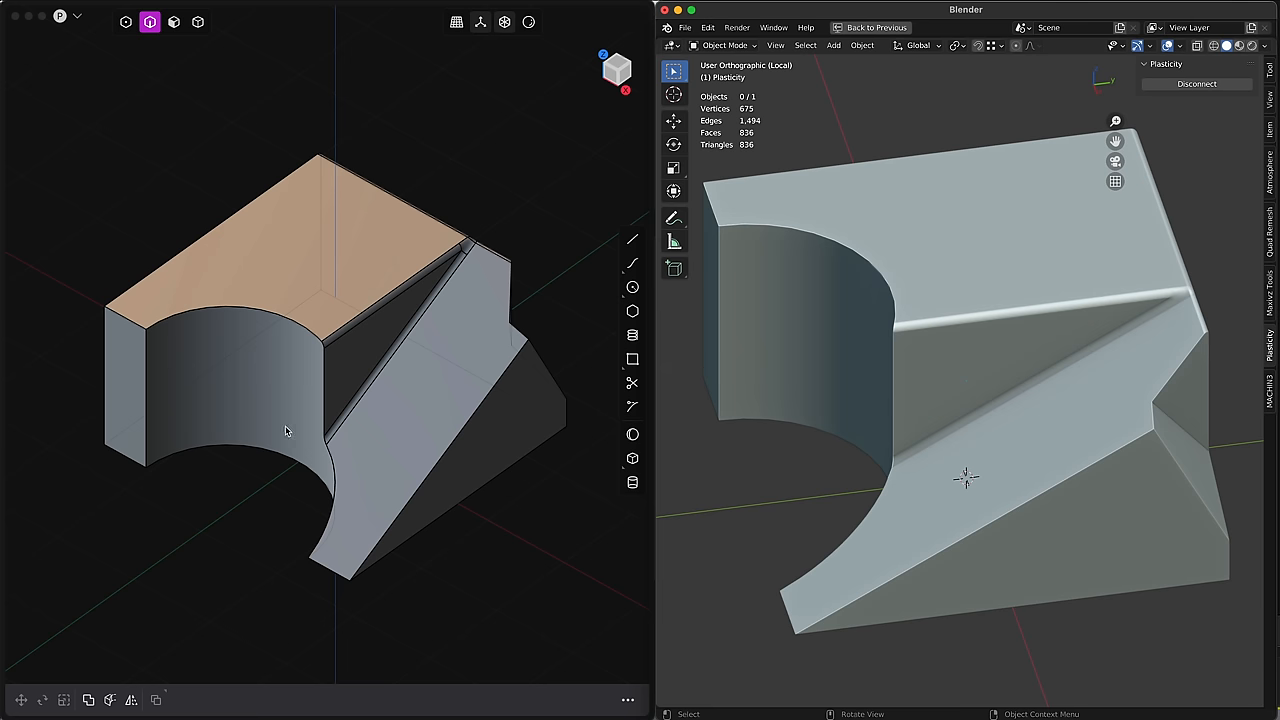
mouse_move(148, 374)
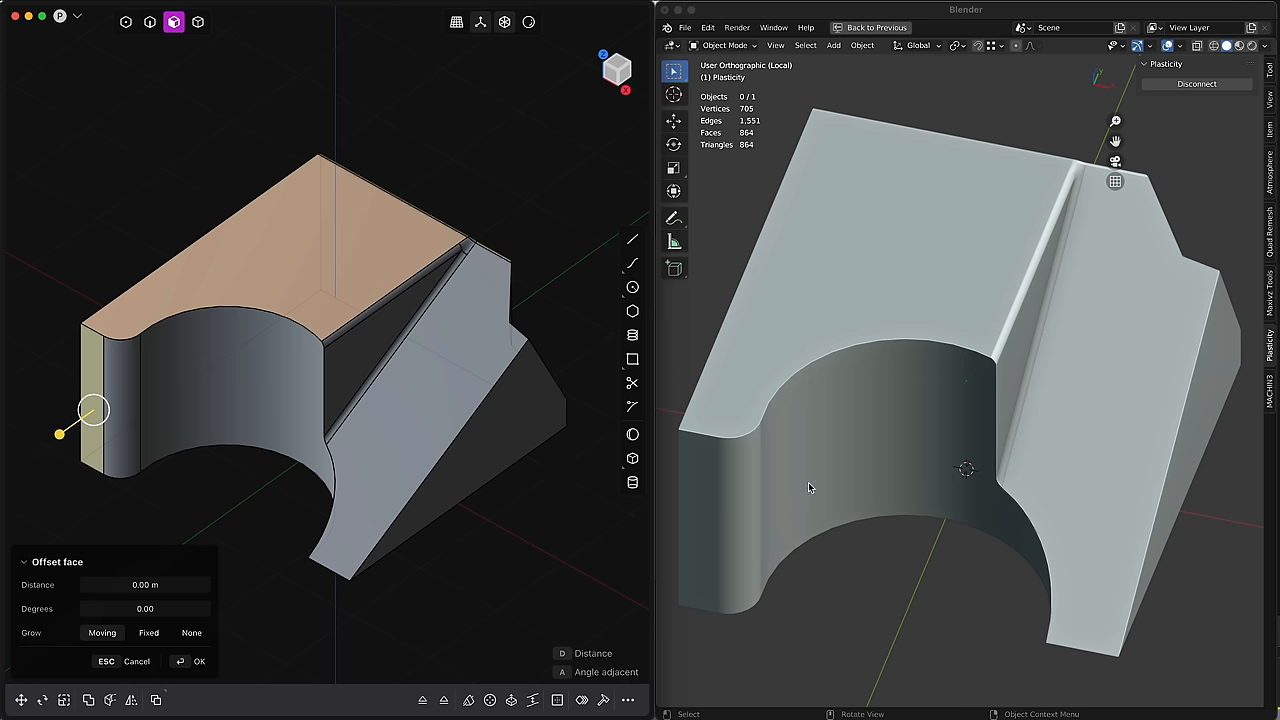
mouse_move(772, 492)
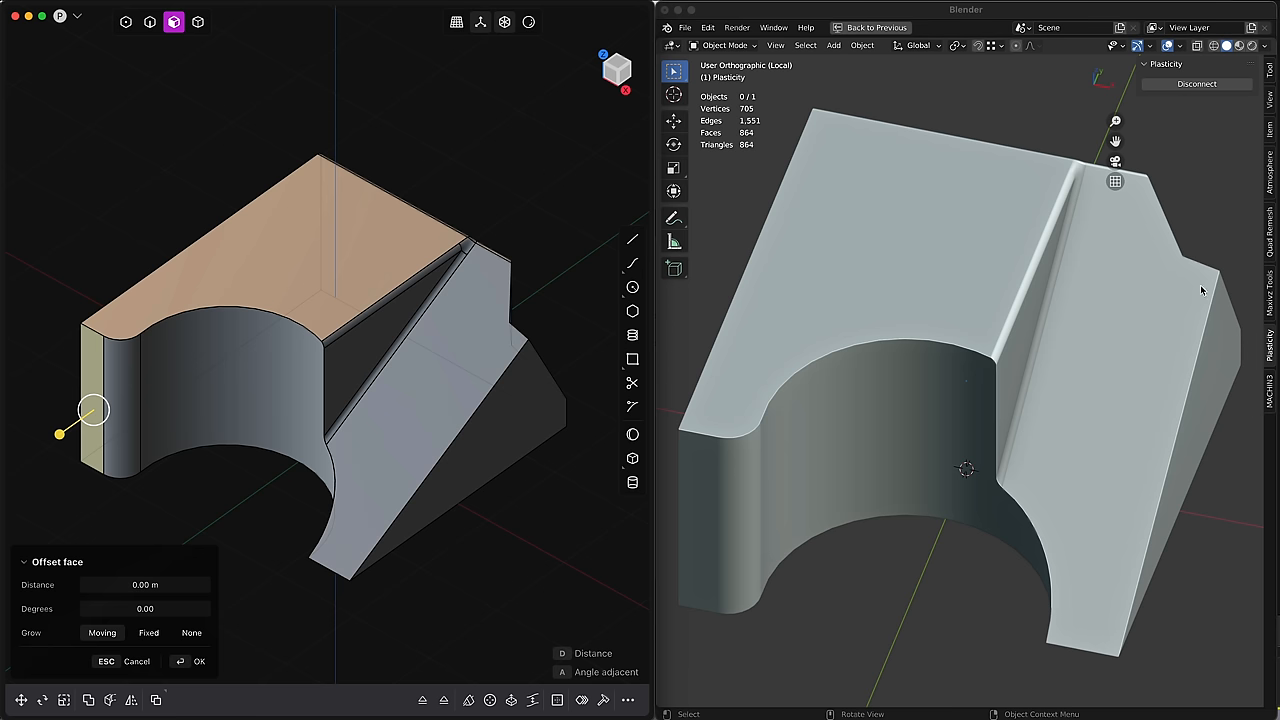
left_click(910, 388)
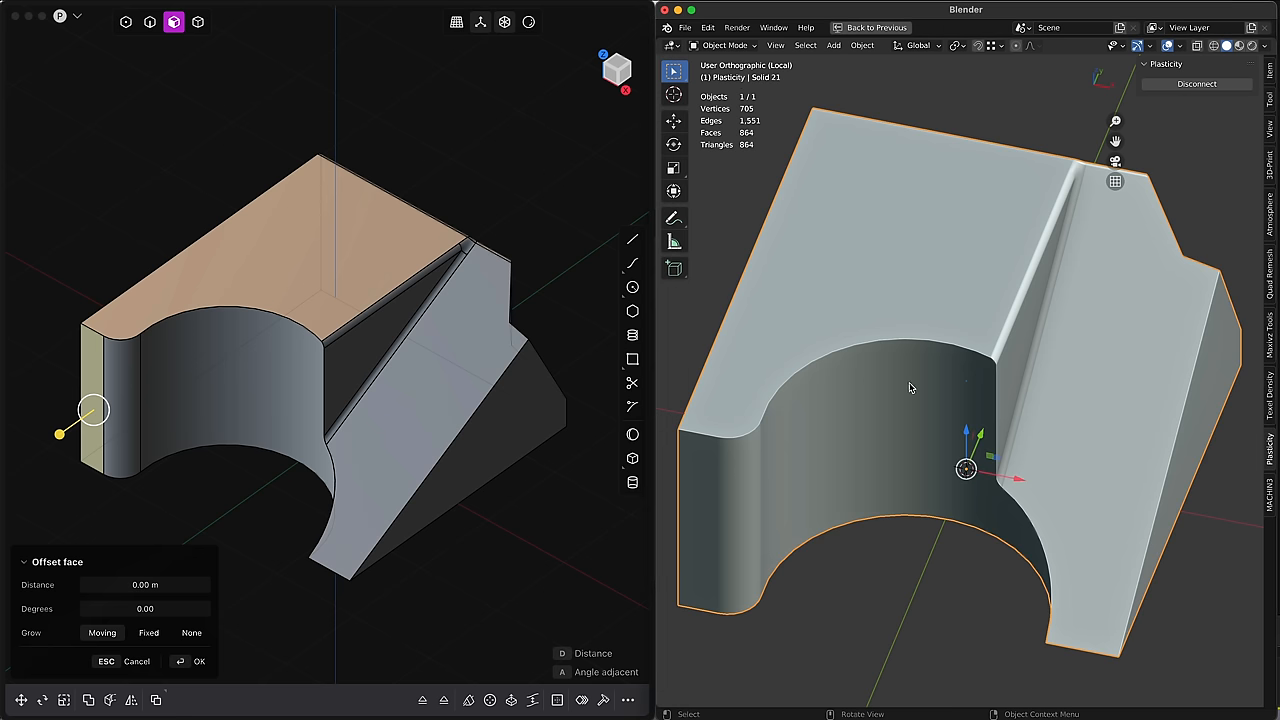